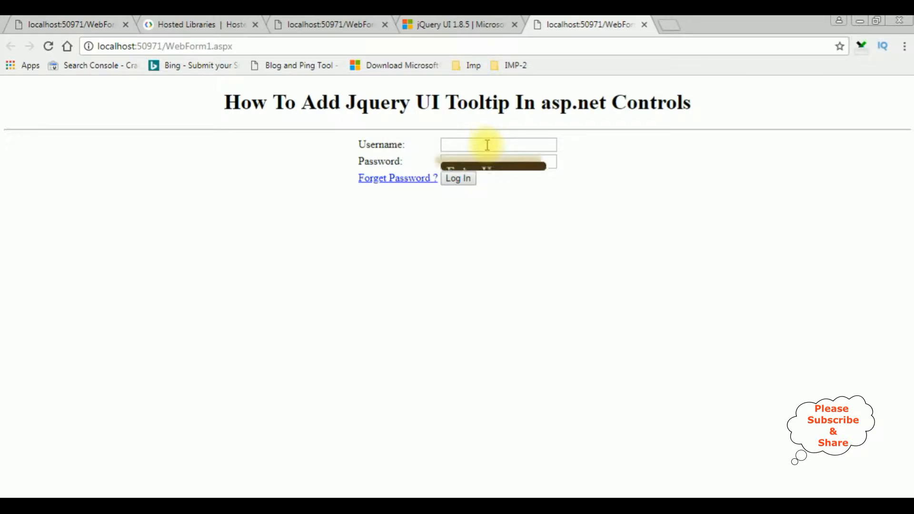
mouse_move(497, 144)
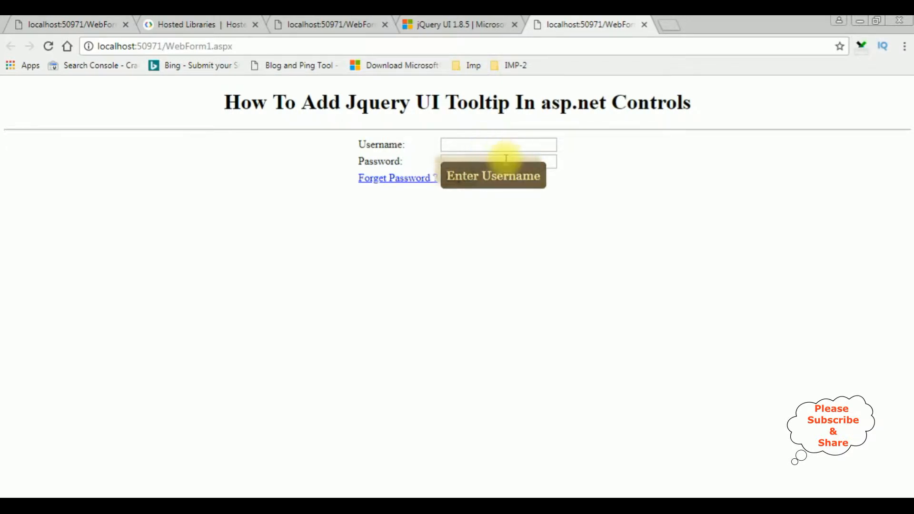
mouse_move(498, 162)
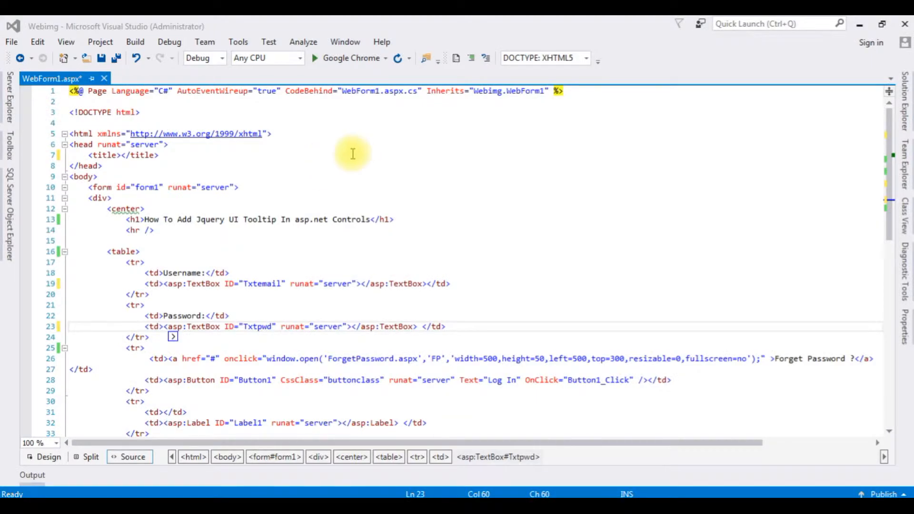
mouse_move(49, 79)
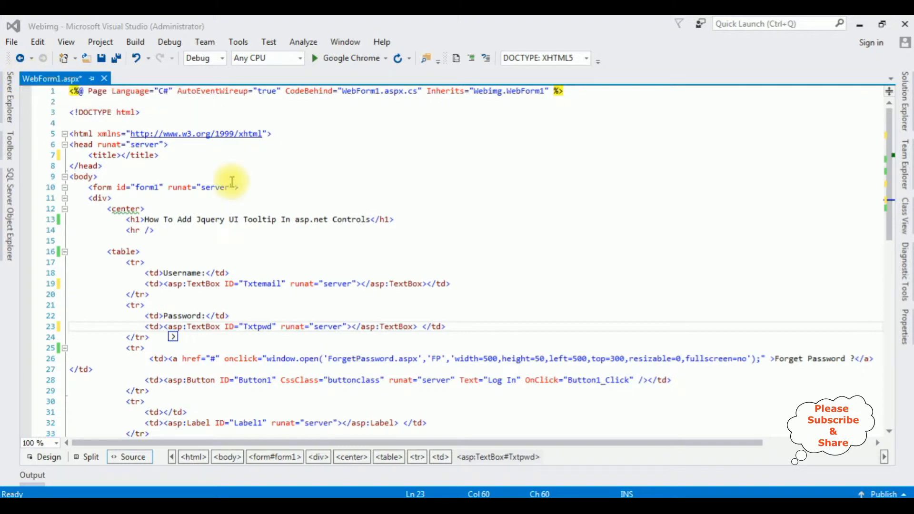
mouse_move(277, 272)
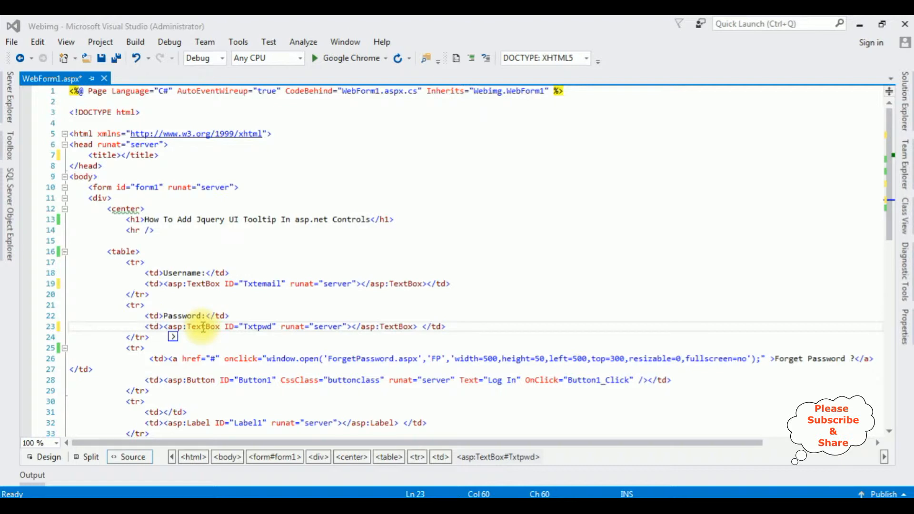
mouse_move(321, 284)
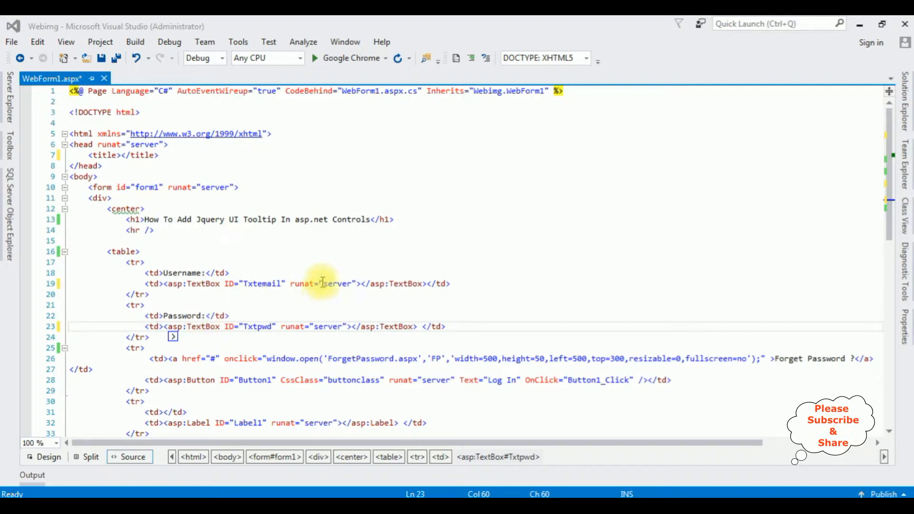
mouse_move(238, 272)
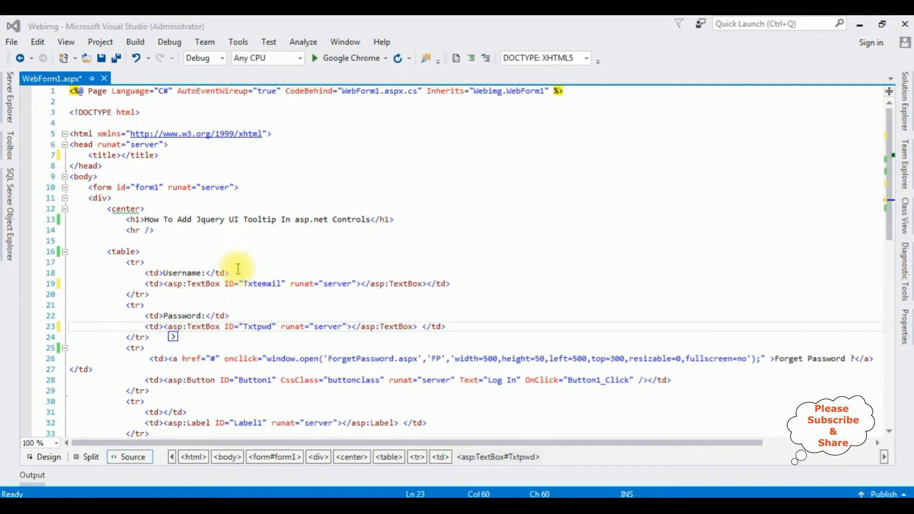
mouse_move(355, 285)
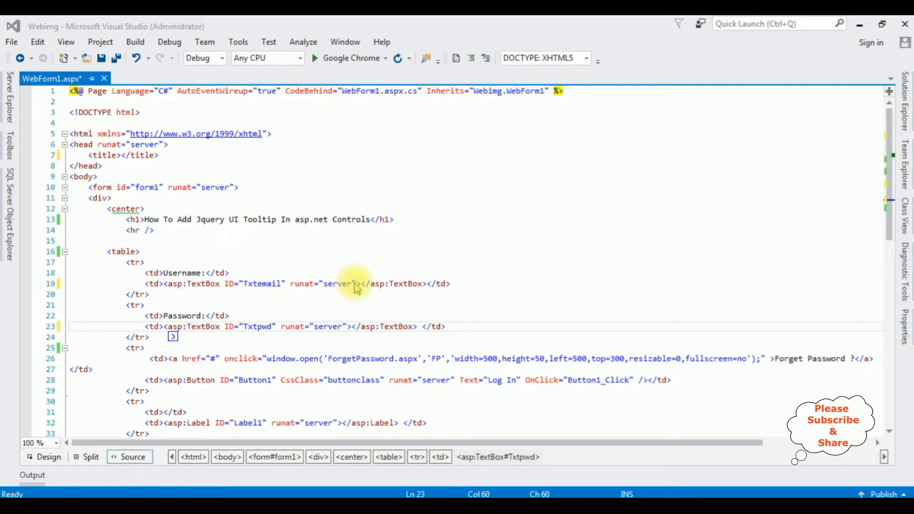
Step: Give Txtemail ToolTip "Enter Username" and Txtpwd ToolTip "Enter Password" in the markup
type("t")
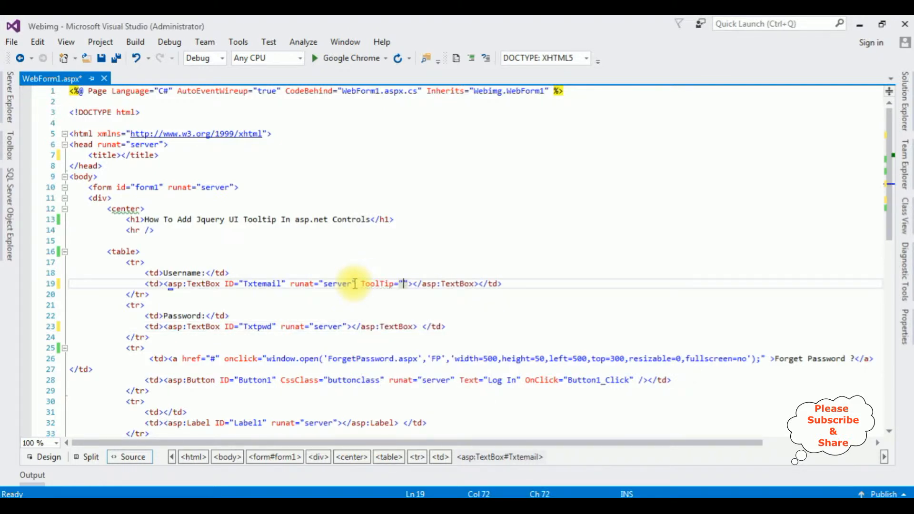
type("Enter Username")
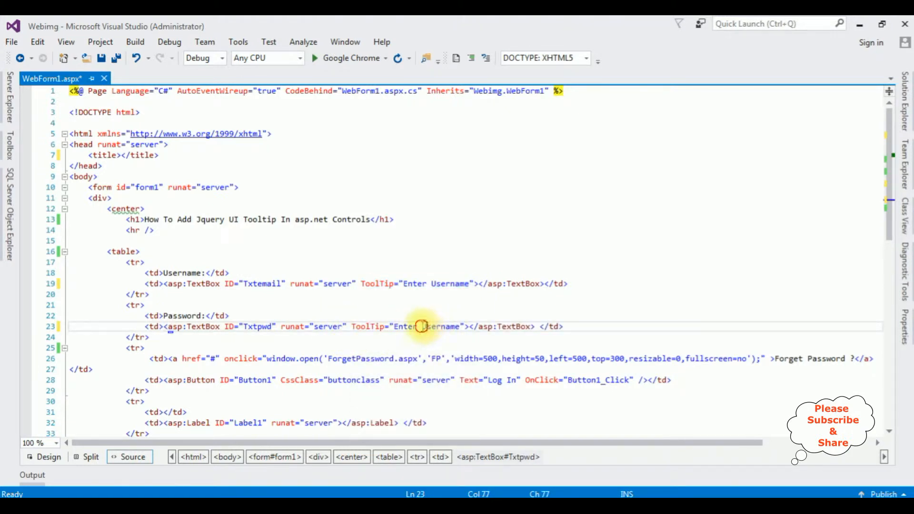
key("Backspace")
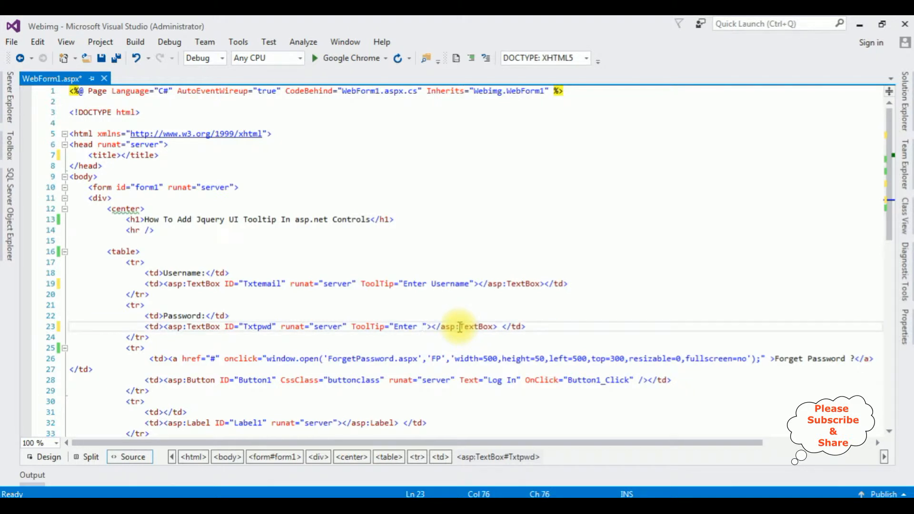
type("Pa")
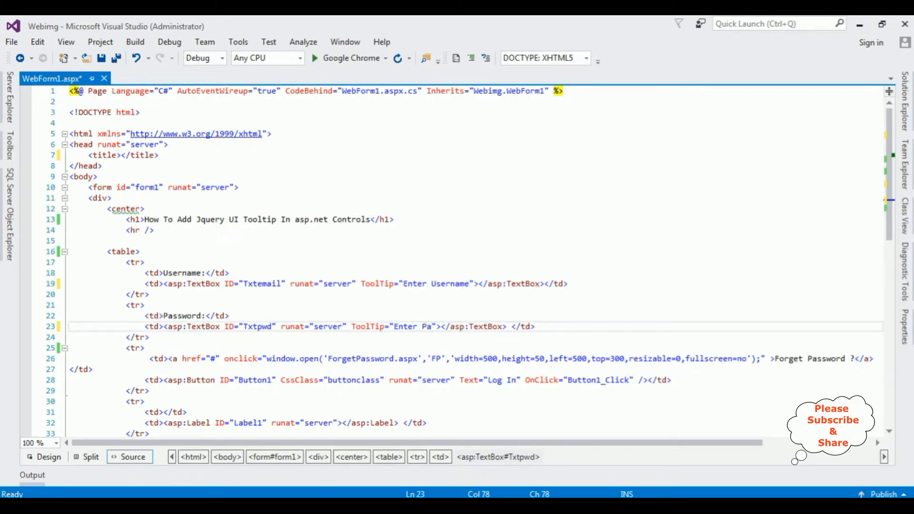
type("ssword")
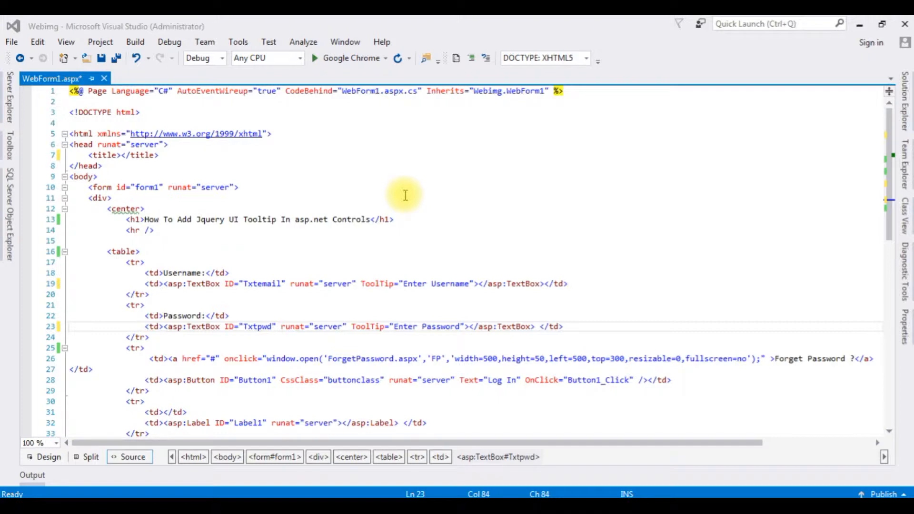
mouse_move(373, 97)
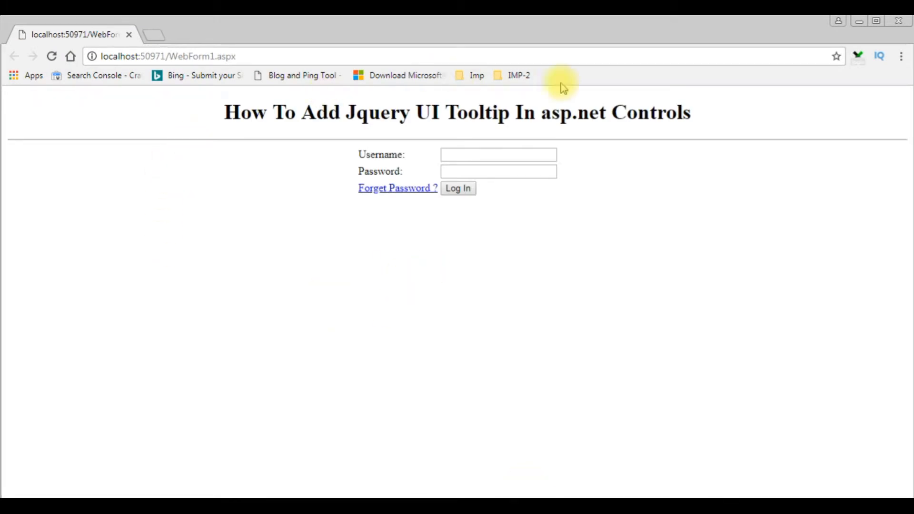
mouse_move(335, 256)
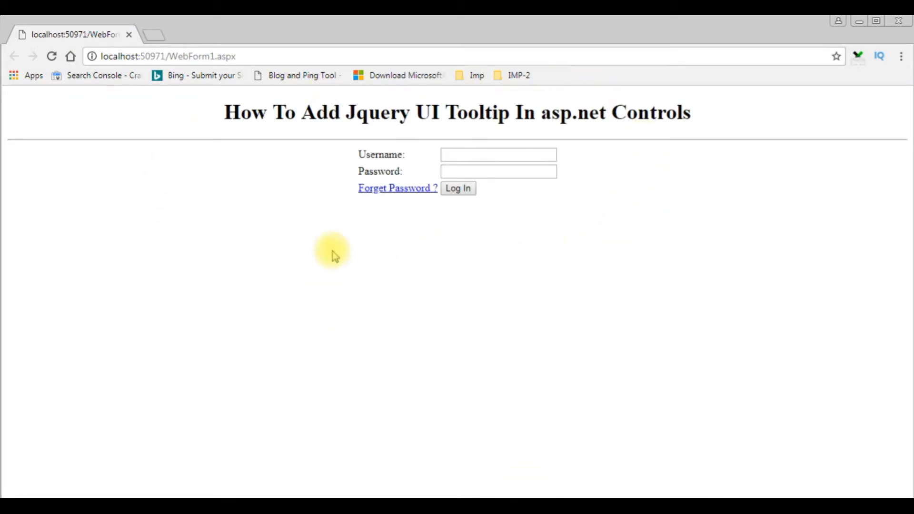
mouse_move(337, 225)
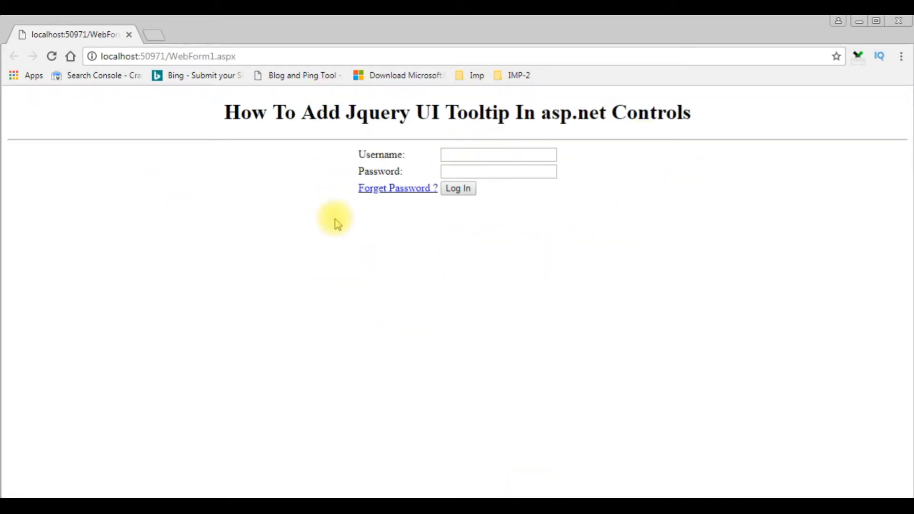
mouse_move(498, 154)
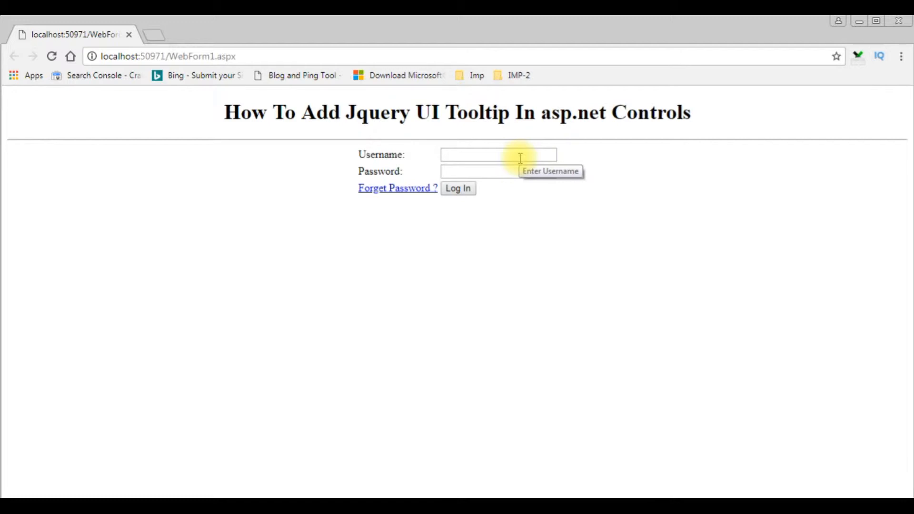
mouse_move(498, 170)
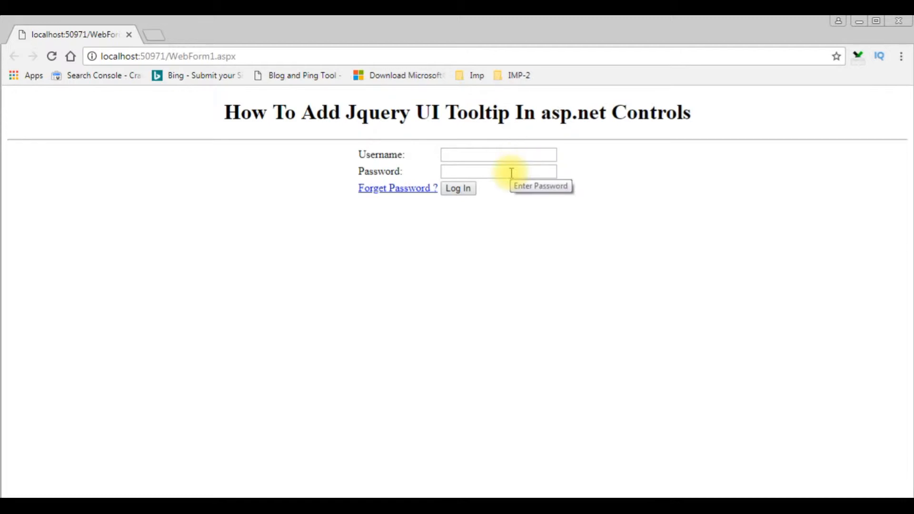
mouse_move(491, 171)
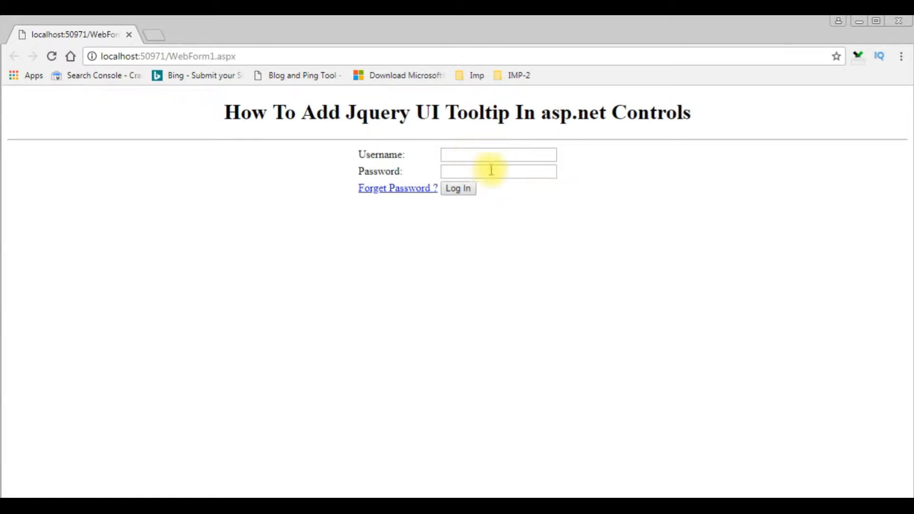
mouse_move(498, 170)
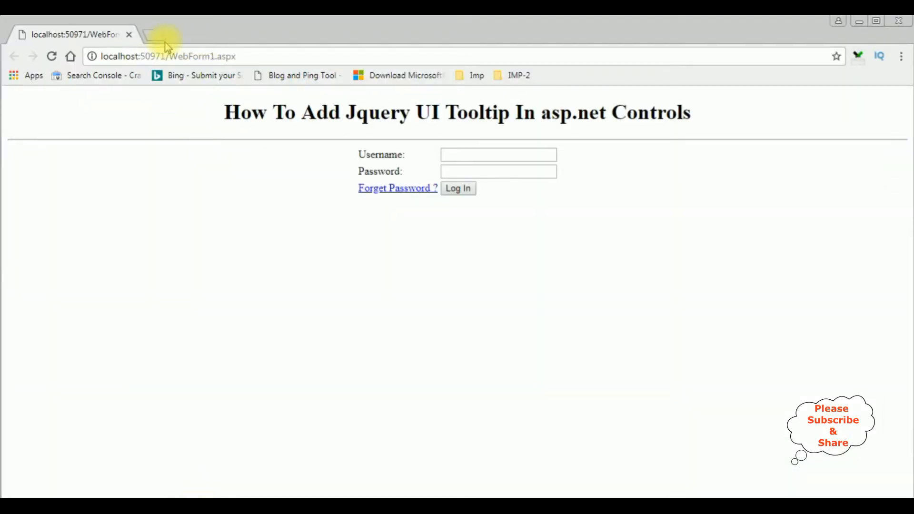
Step: Search Google in a new tab for 'jquery latest version cdn google' and browse the results
left_click(166, 34)
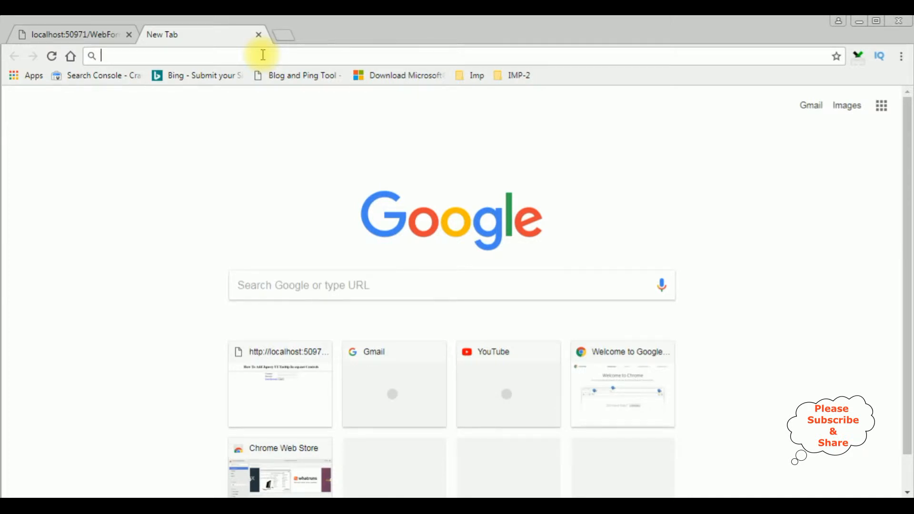
type("jquery latest version")
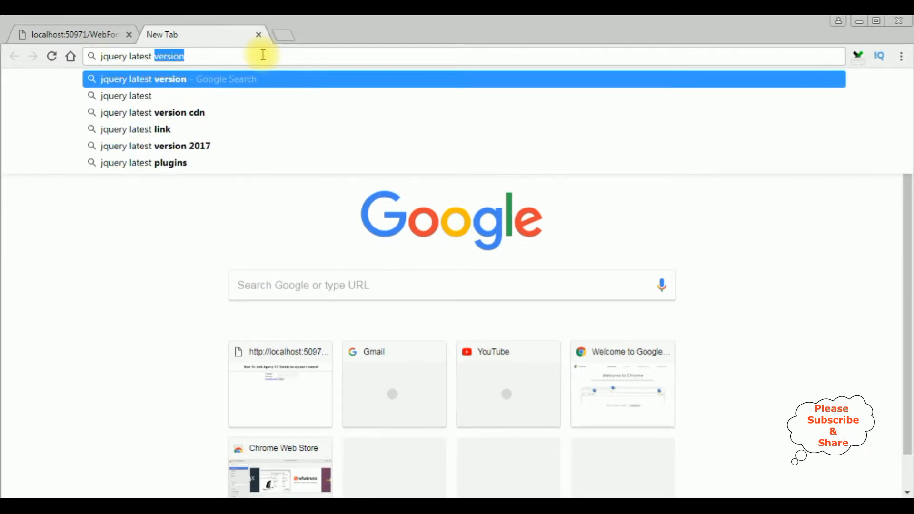
type("cdn google")
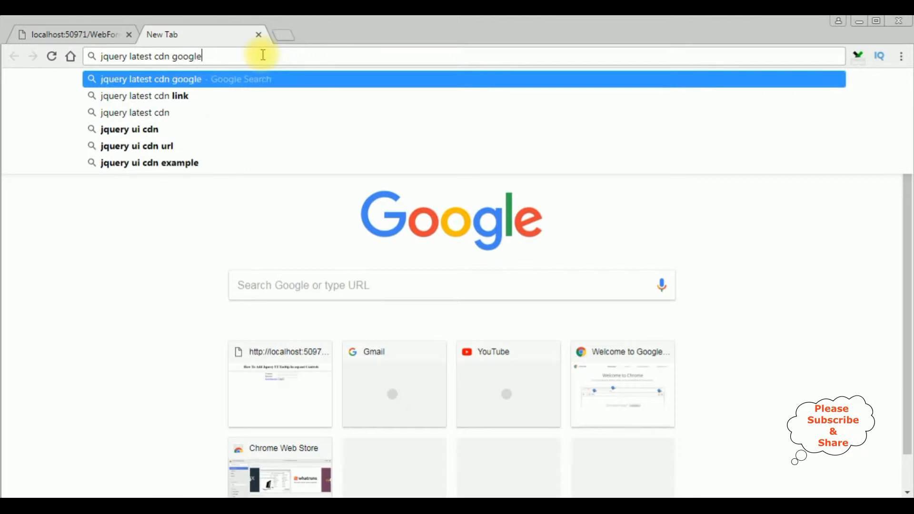
key("Return")
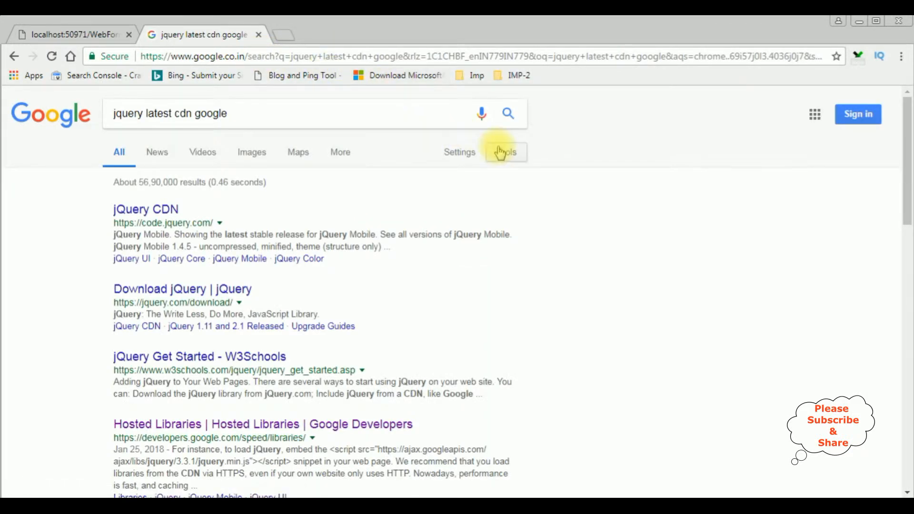
scroll("down", 3)
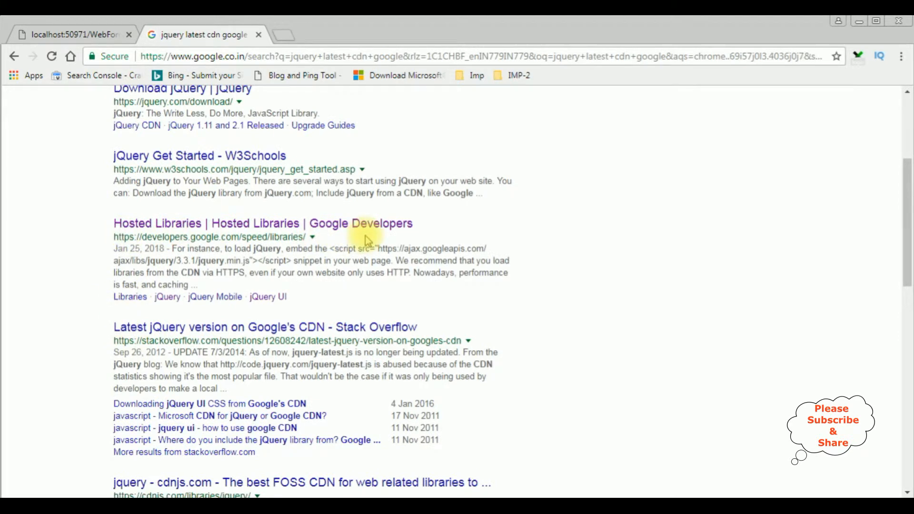
mouse_move(175, 223)
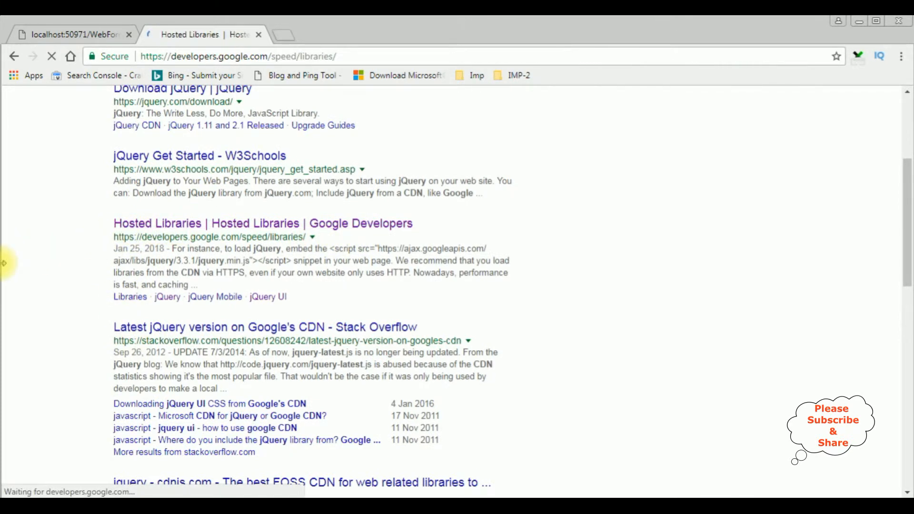
Step: Add the jQuery 3.3.1 CDN script tag to the page head, then locate the jQuery UI snippet
left_click(262, 223)
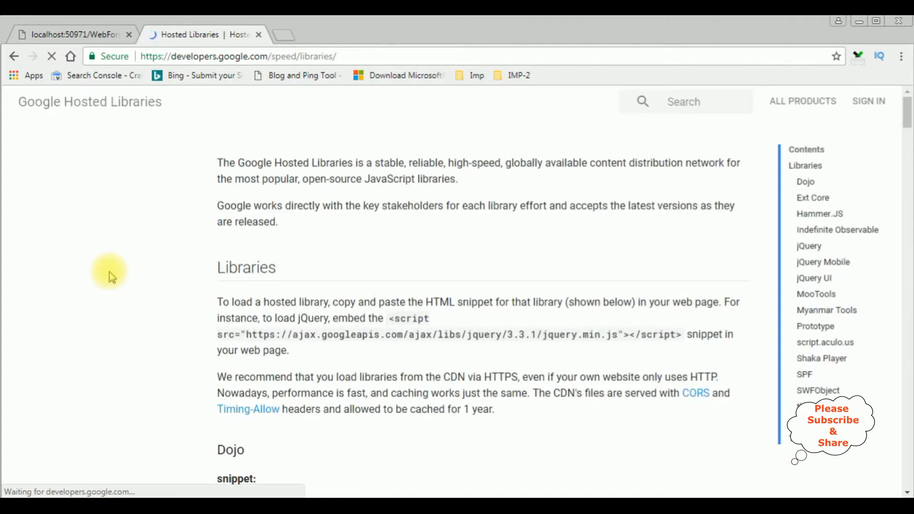
mouse_move(639, 252)
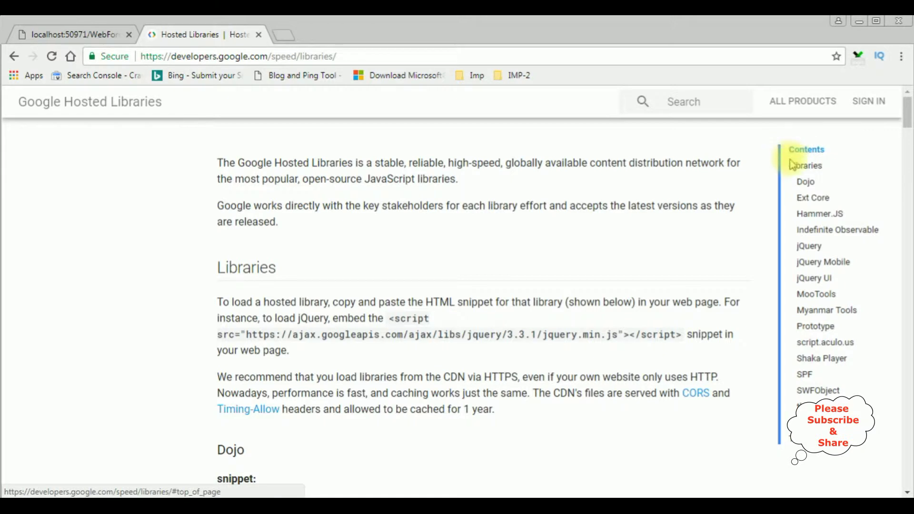
left_click(808, 246)
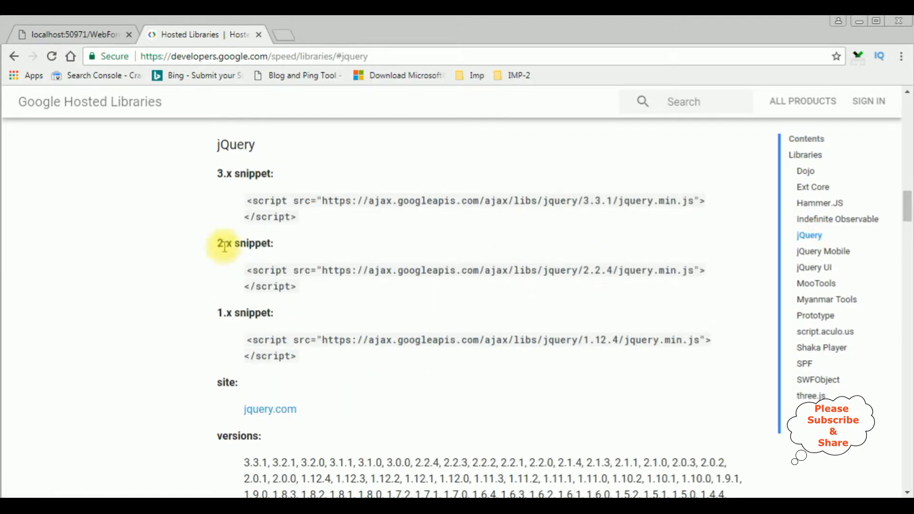
mouse_move(247, 207)
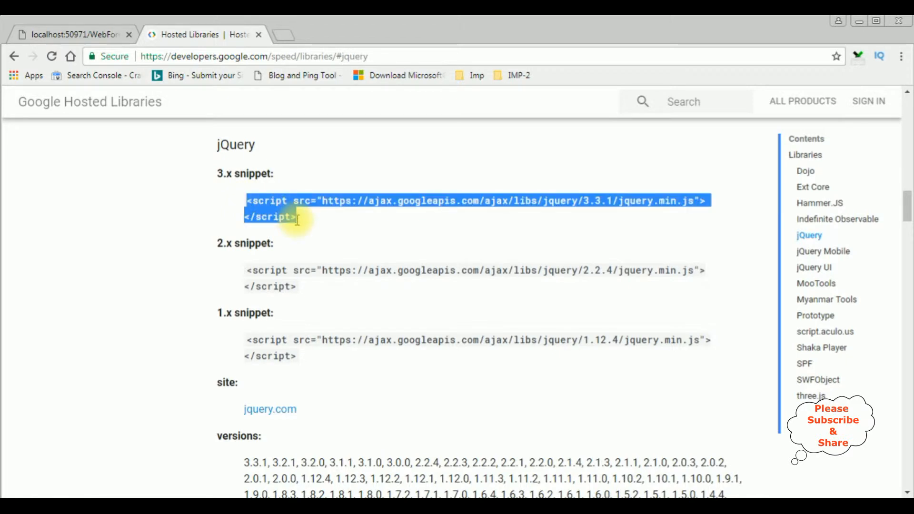
mouse_move(594, 213)
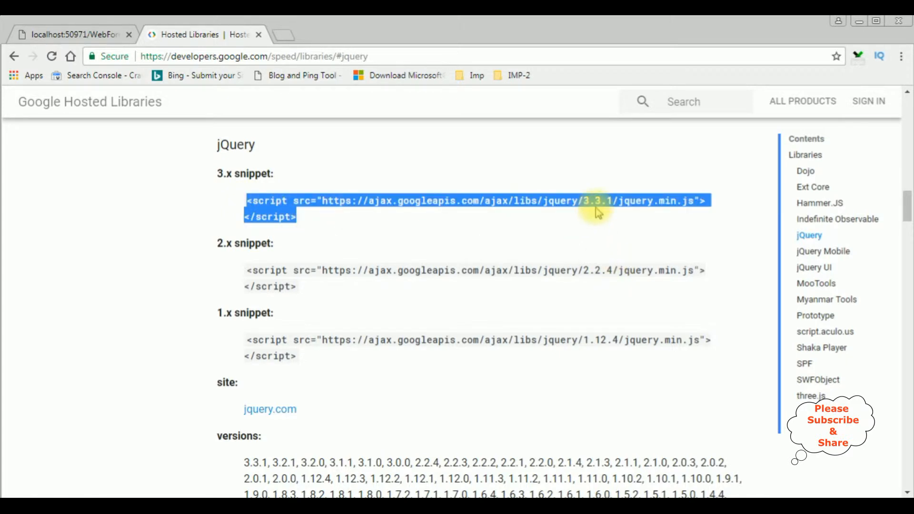
mouse_move(414, 342)
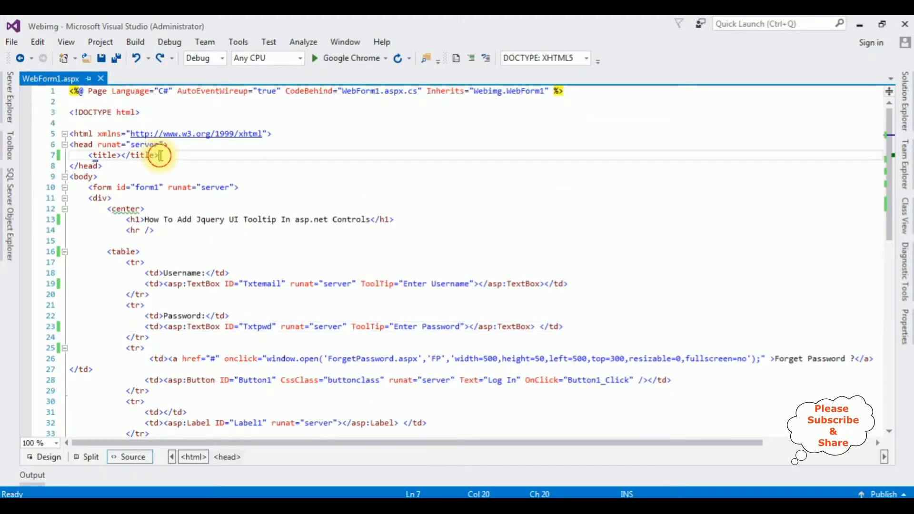
type("<script src=\"https://ajax.googleapis.com/ajax/libs/jquery/3.3.1/jquery.min.js\"></script>")
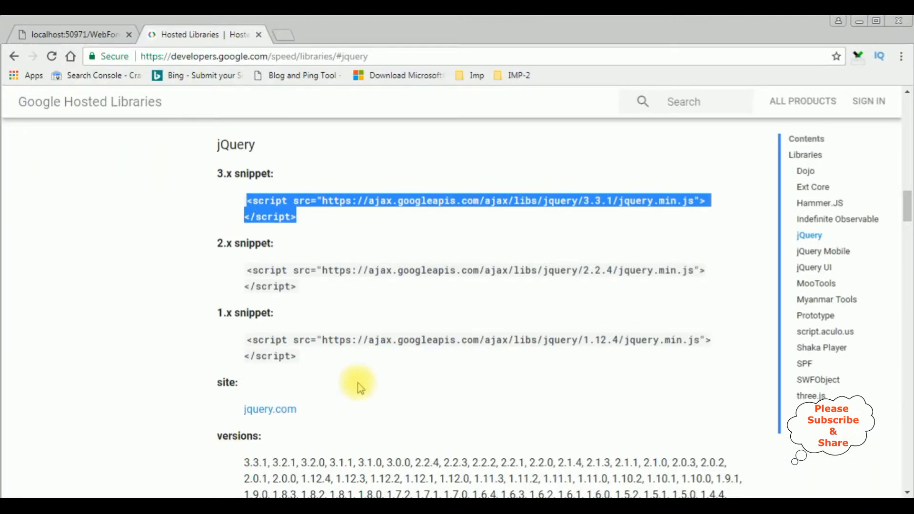
mouse_move(814, 266)
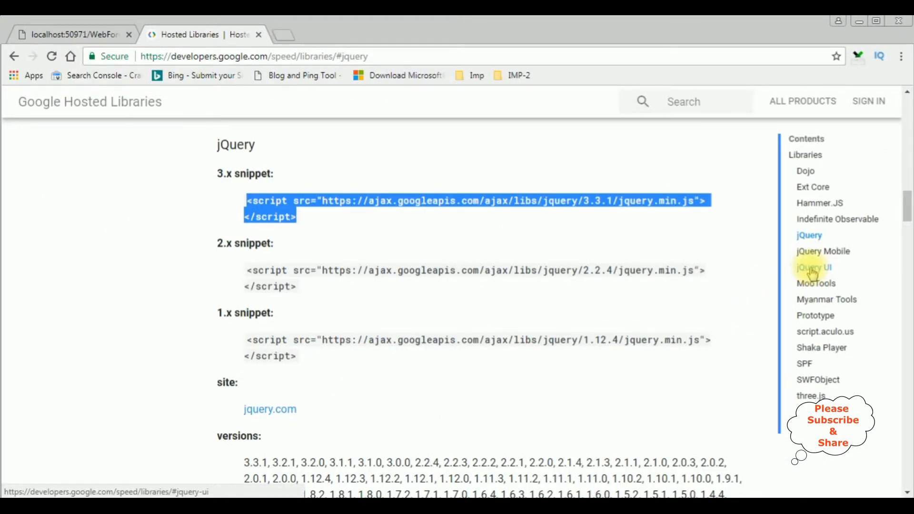
left_click(814, 267)
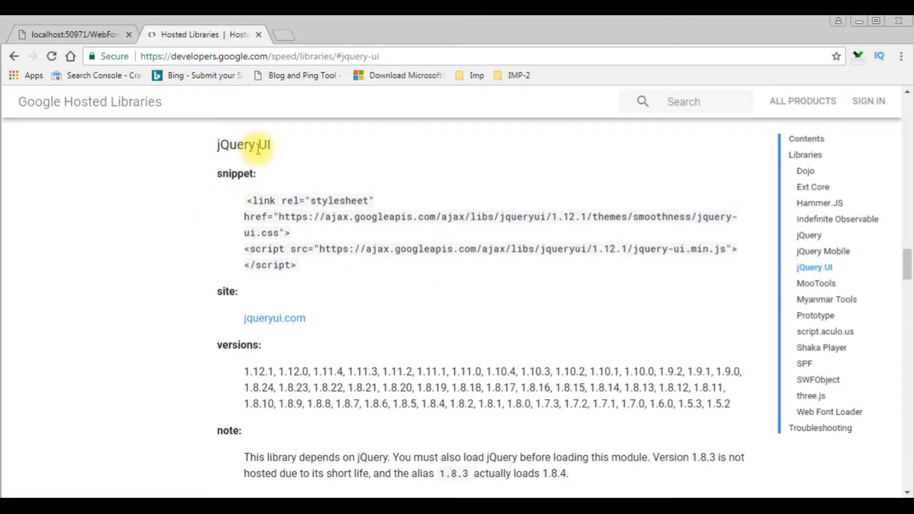
mouse_move(269, 259)
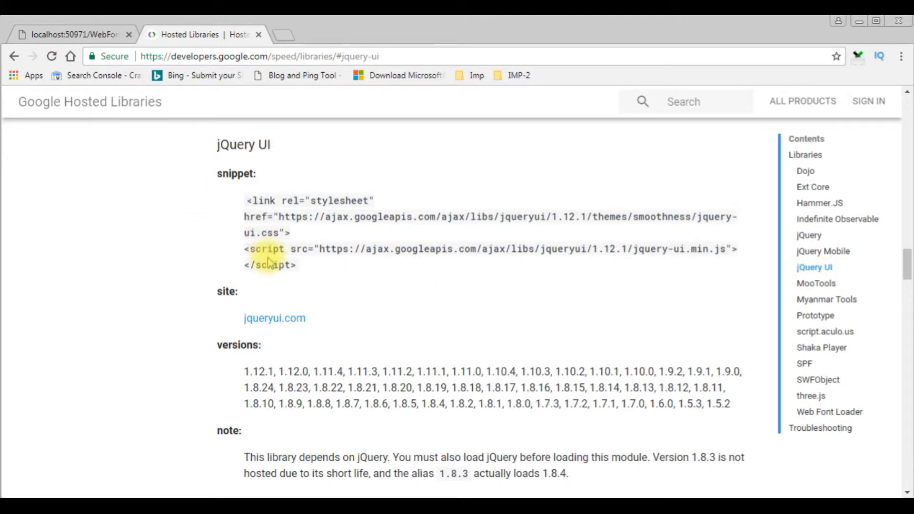
mouse_move(685, 265)
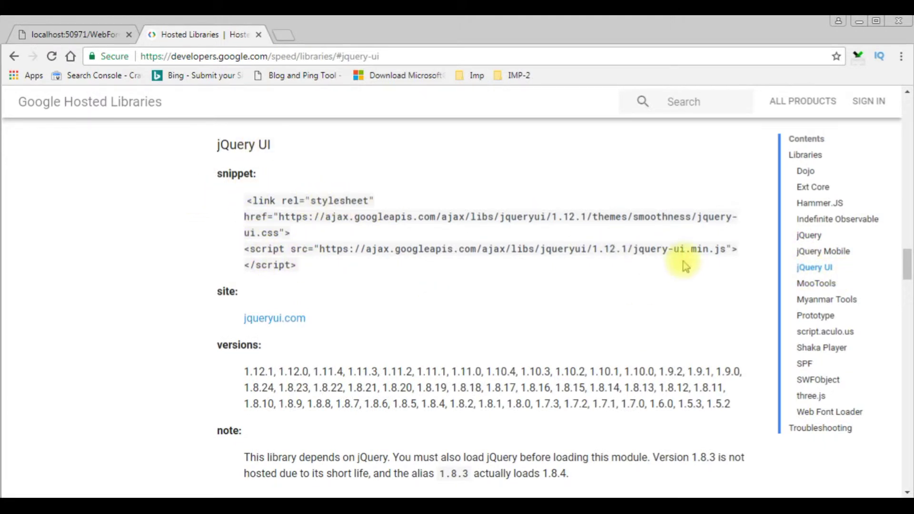
mouse_move(733, 264)
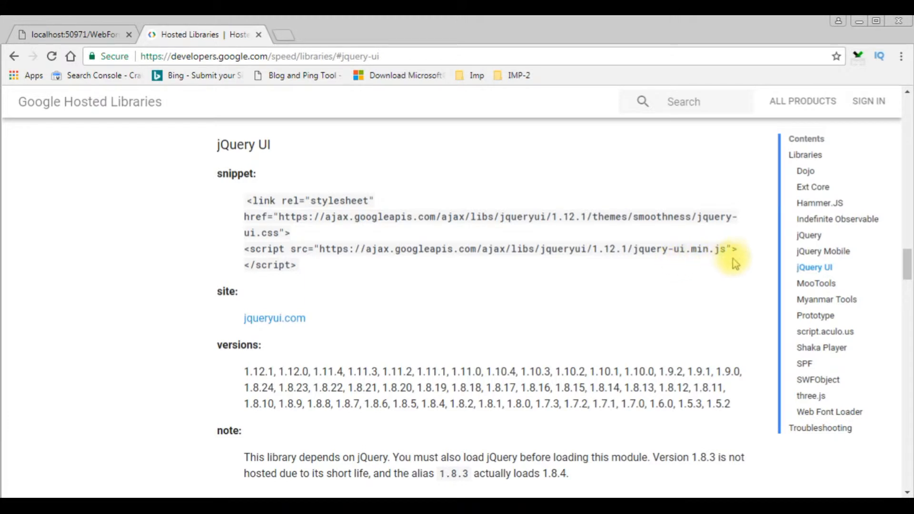
mouse_move(247, 201)
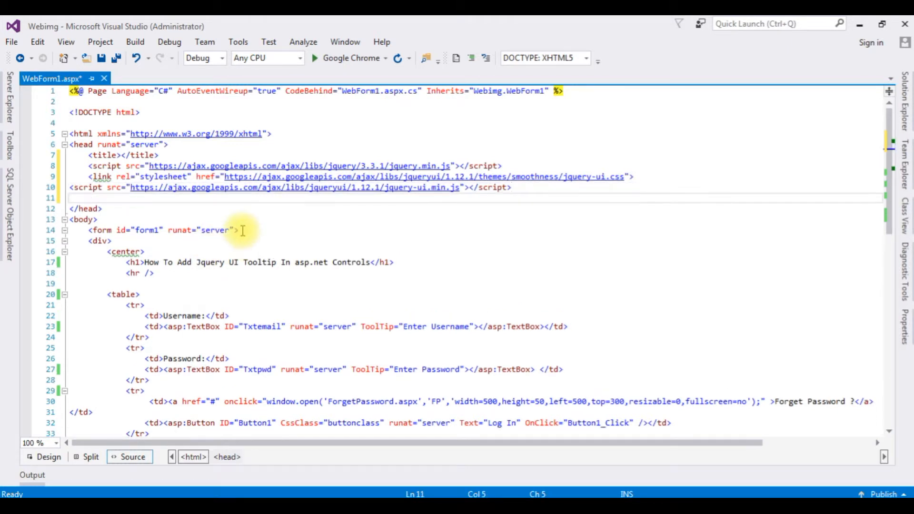
Step: Add a script block calling $(document).tooltip({}) inside a jQuery ready function
key("enter")
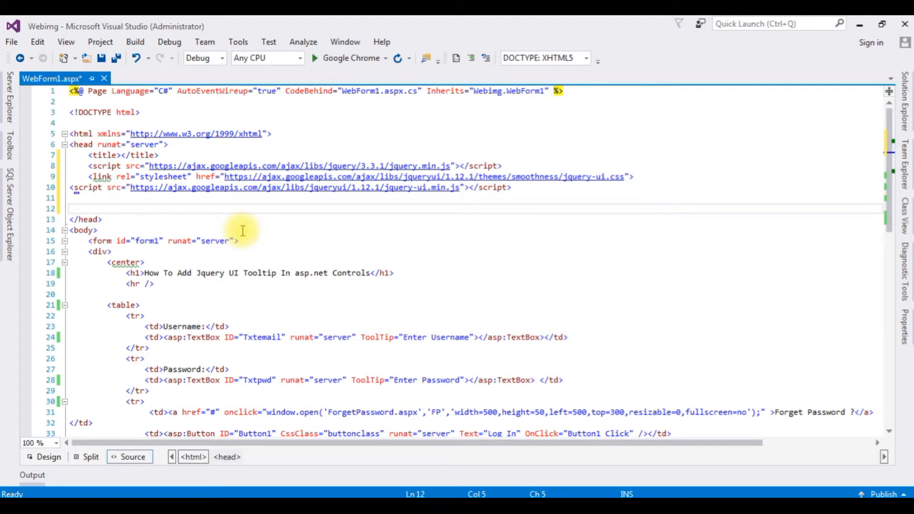
type("<script>")
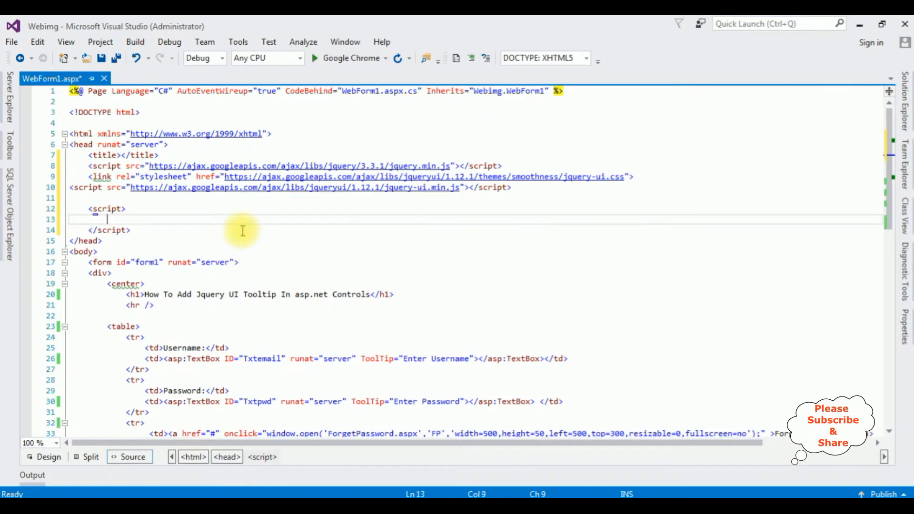
type("$")
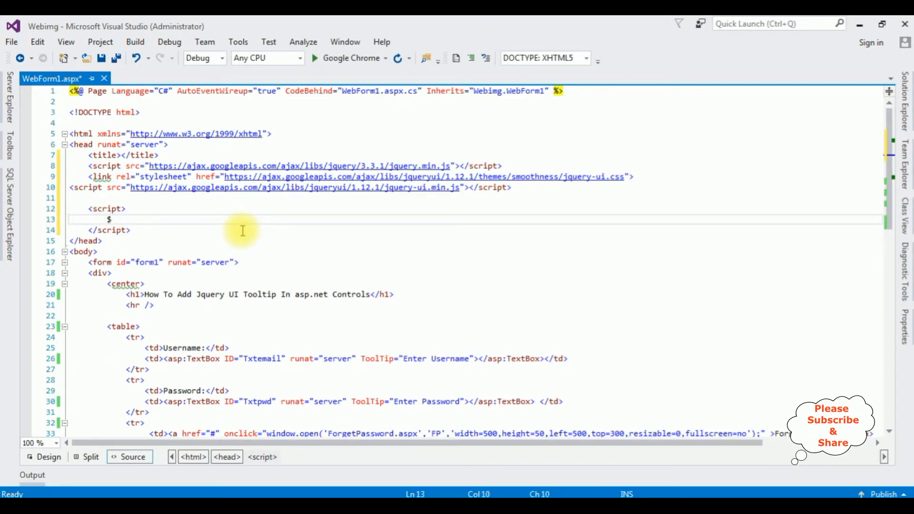
type("(function)")
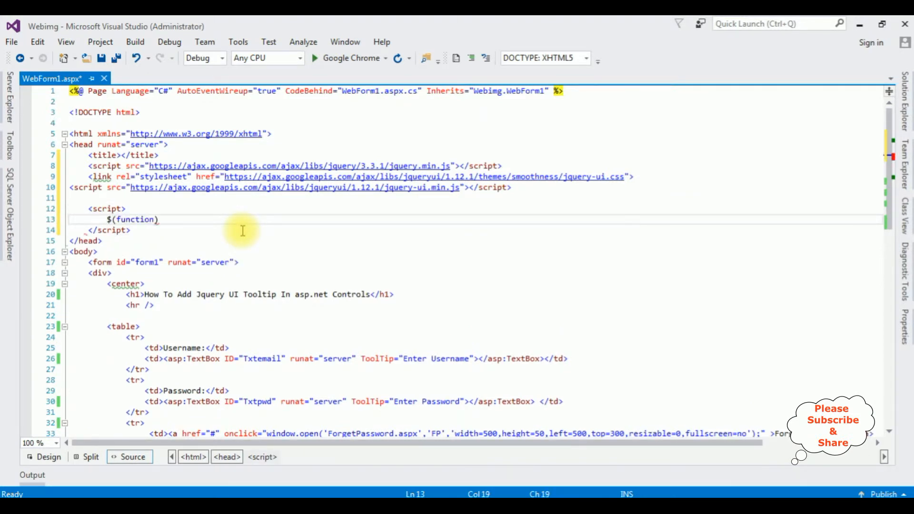
type("()")
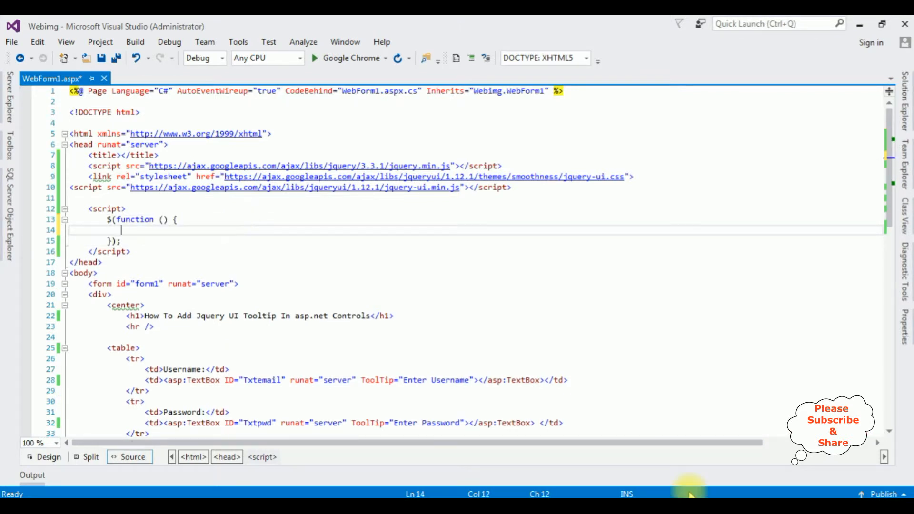
type("$()")
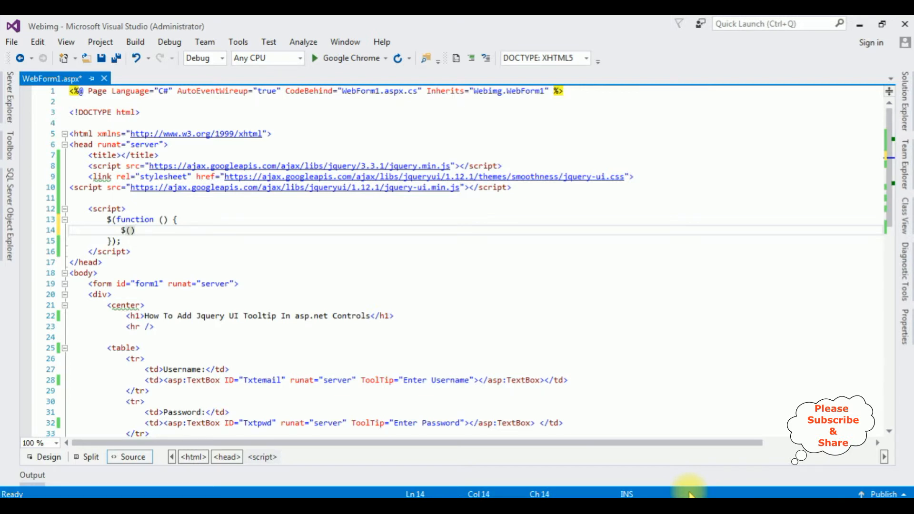
type("document)")
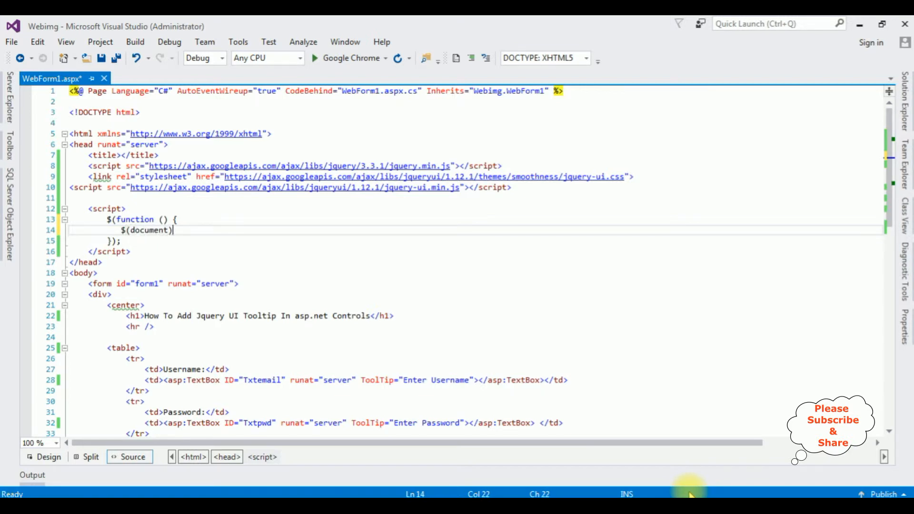
type(".toolti")
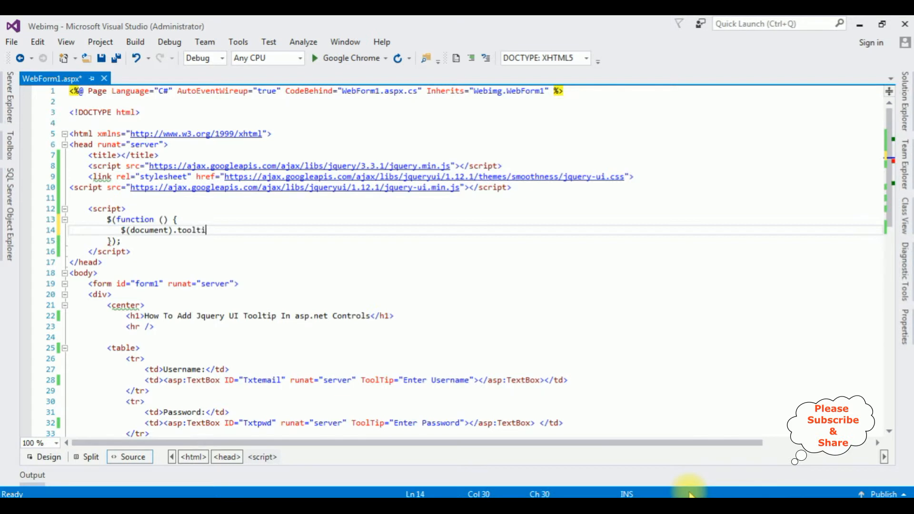
type("p")
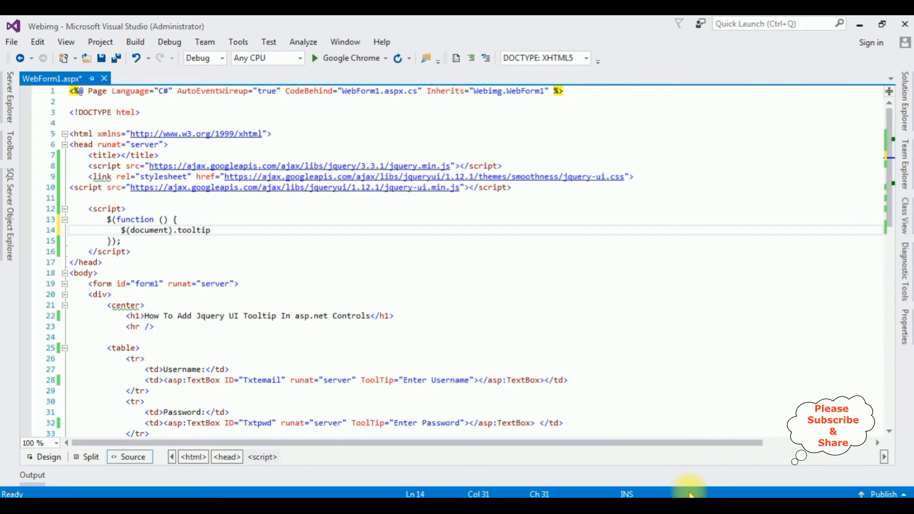
type("({})")
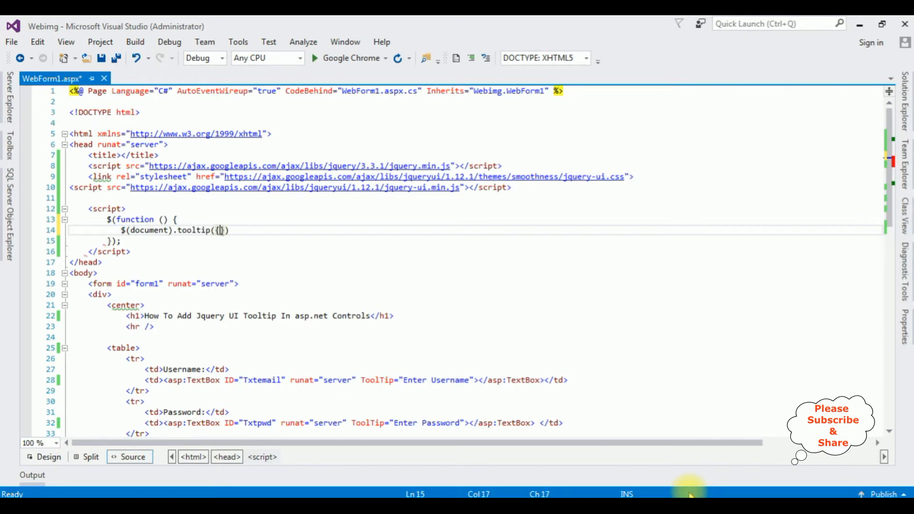
key("Enter")
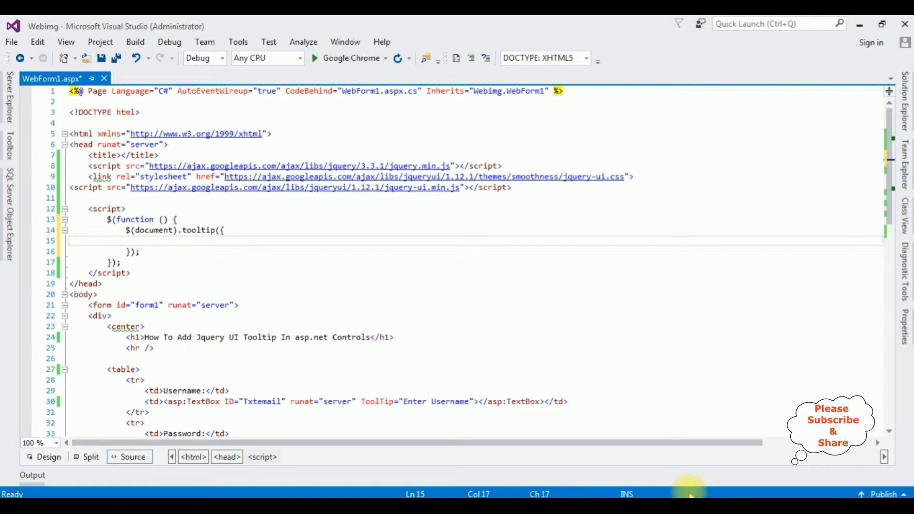
Step: Fill the tooltip show options with effect "slideDown" and delay 250
left_click(145, 241)
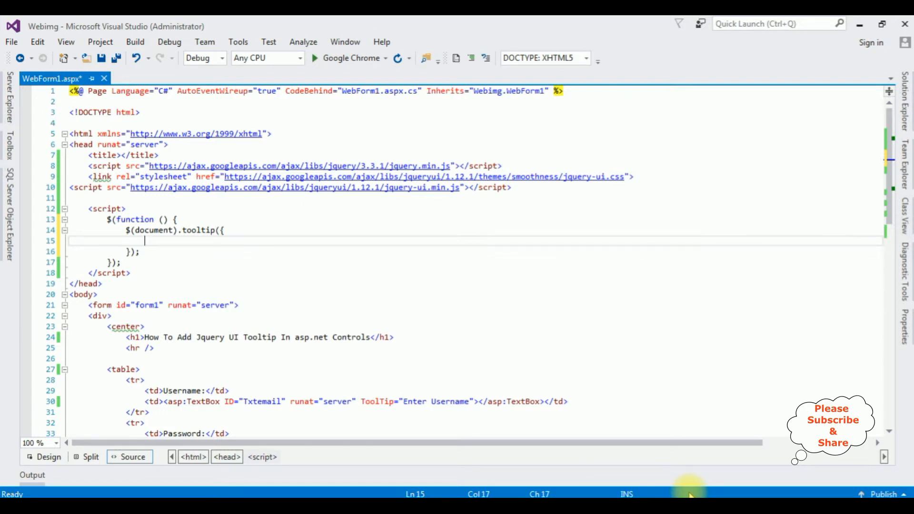
type("show:")
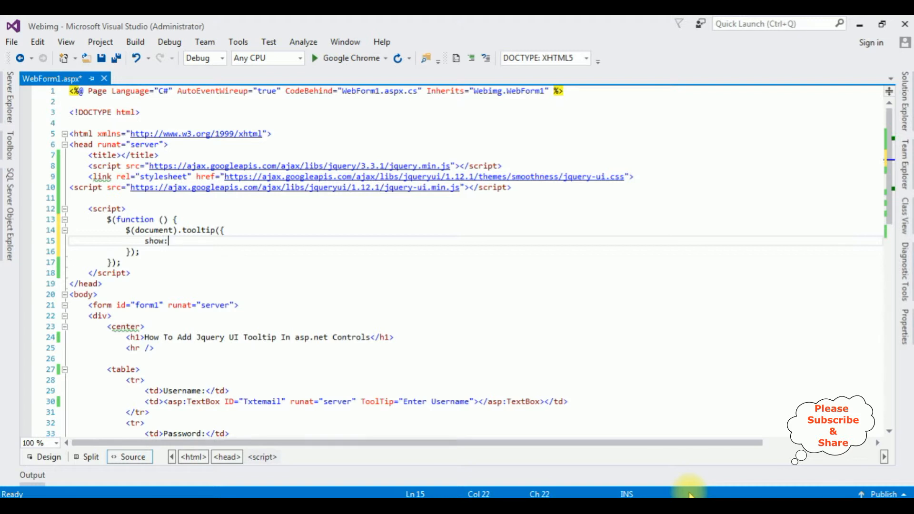
type("{")
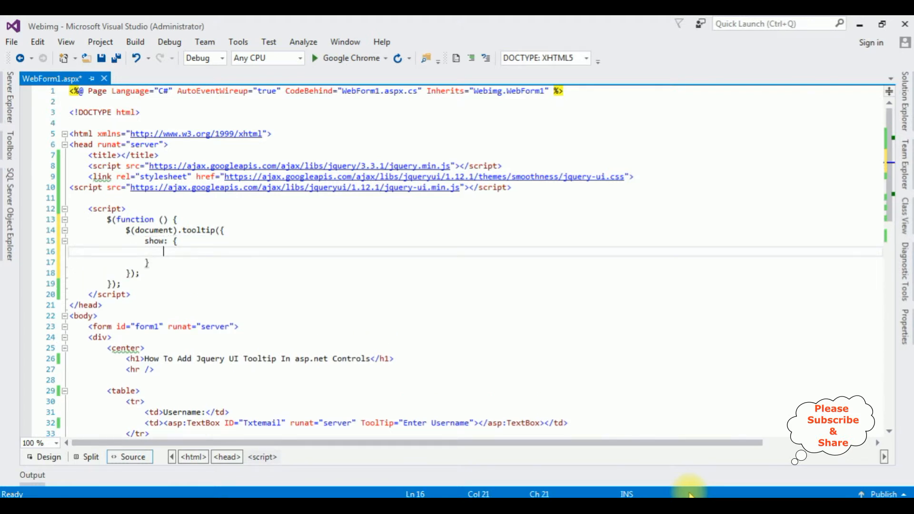
type("effect:\"")
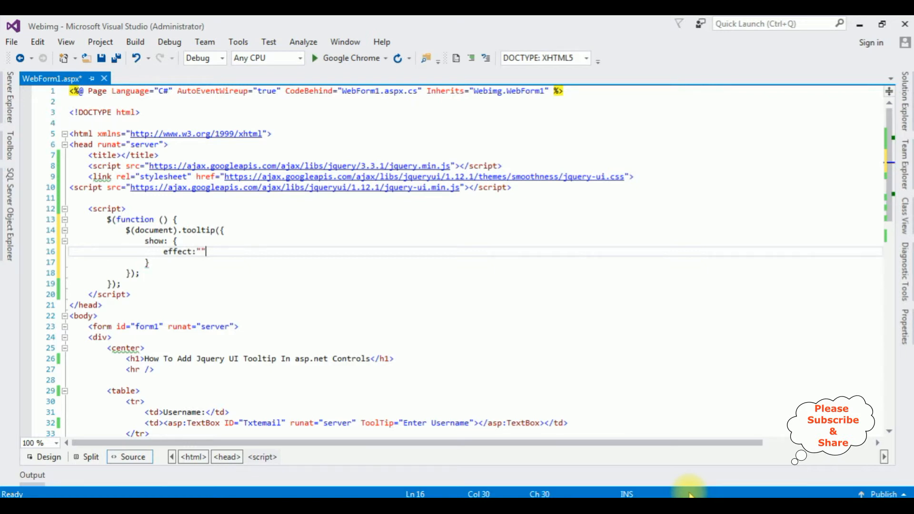
key("Backspace")
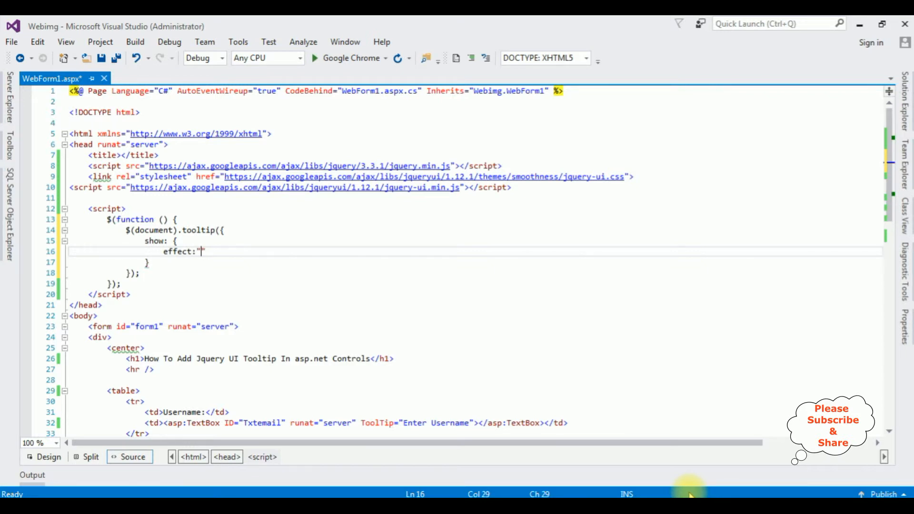
type("slide")
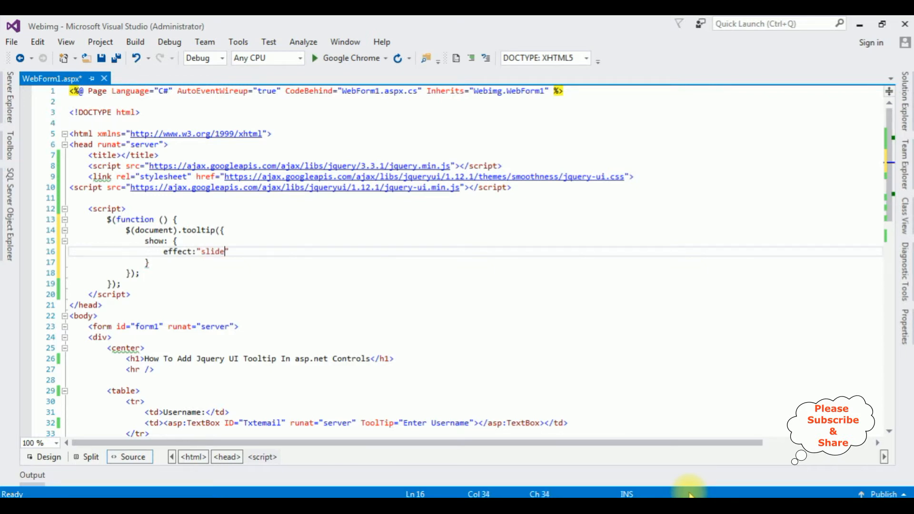
type("Down")
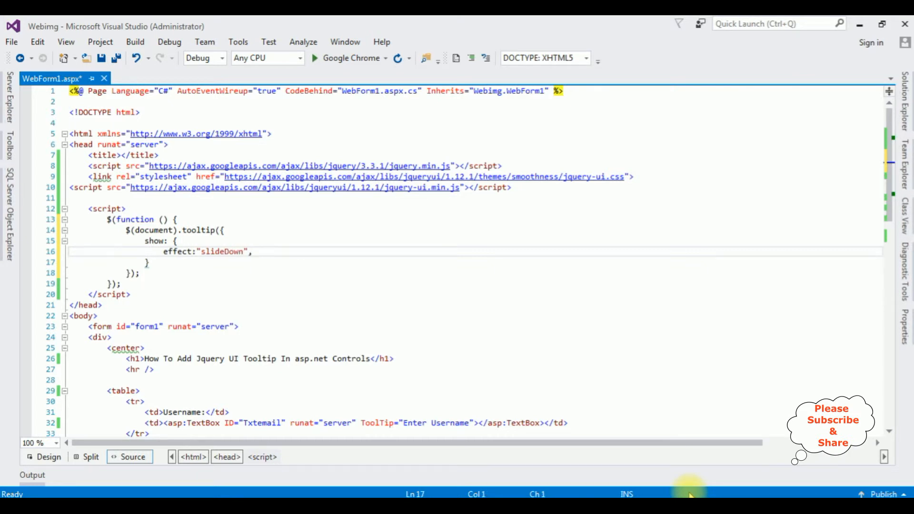
type("delay")
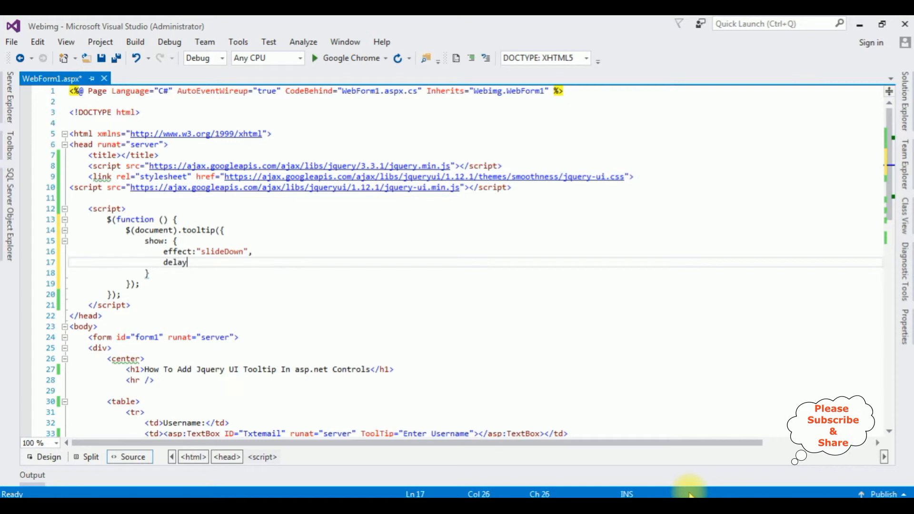
type(":25")
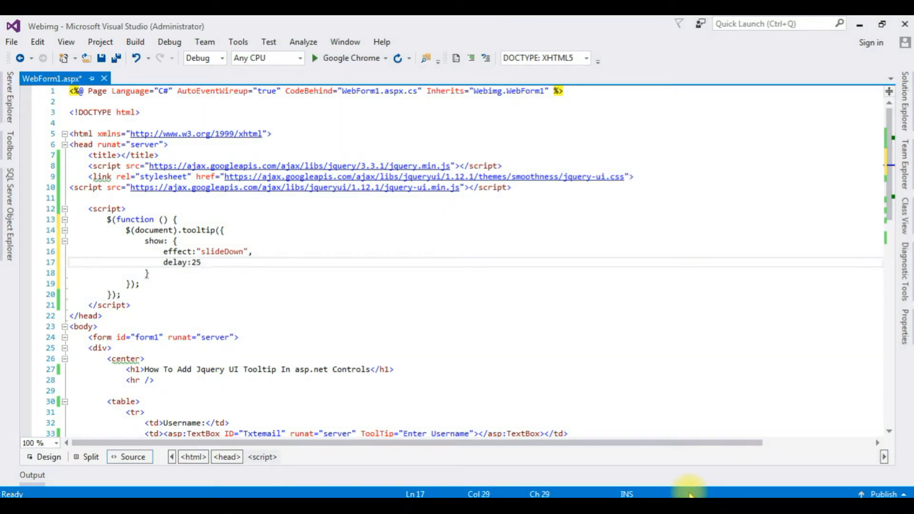
type("0")
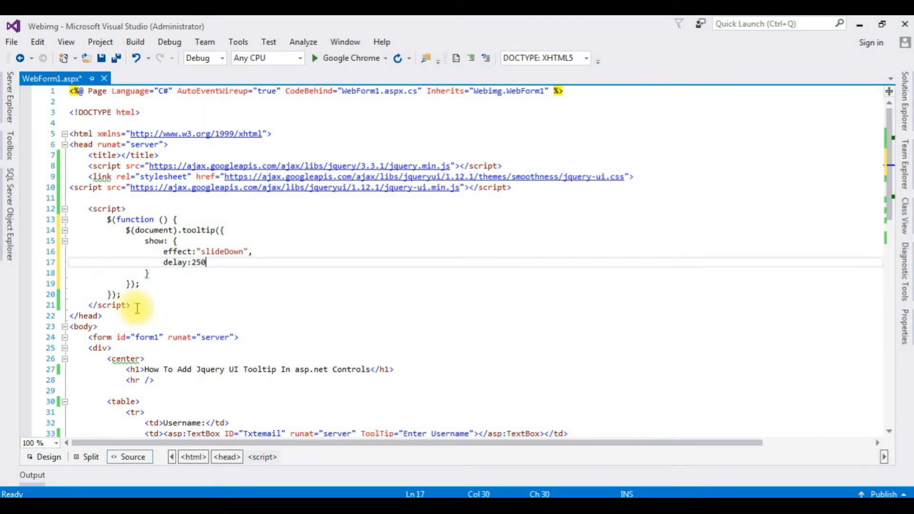
mouse_move(226, 308)
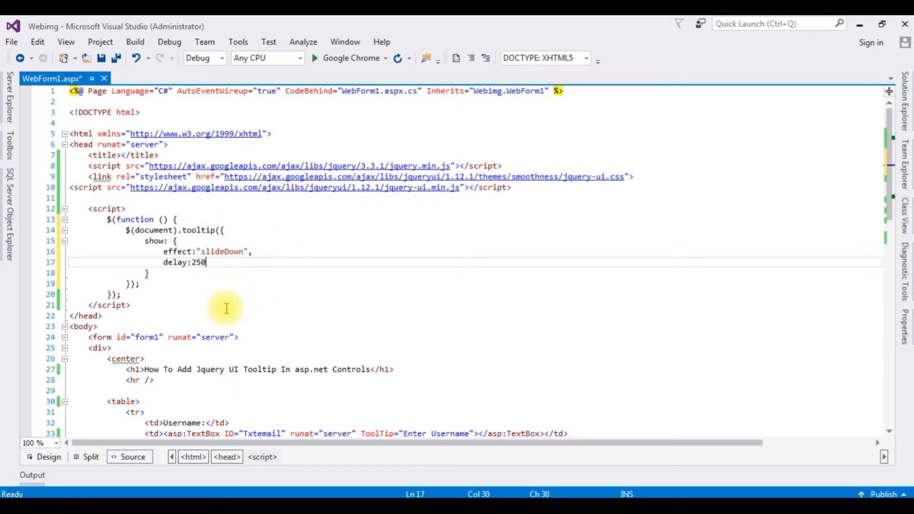
mouse_move(245, 277)
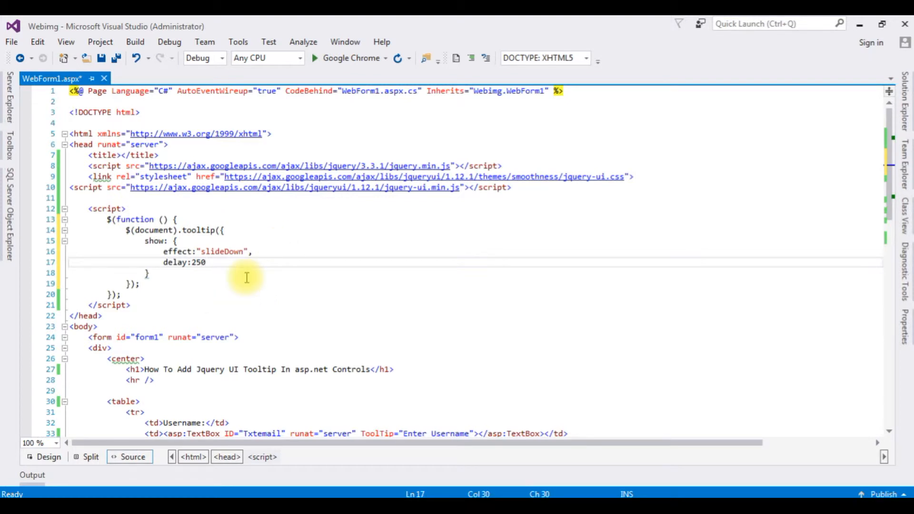
mouse_move(198, 241)
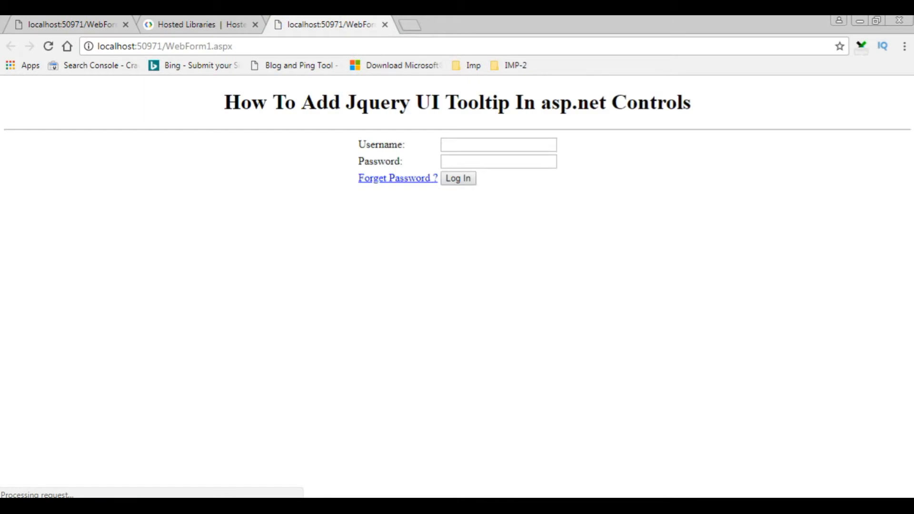
mouse_move(604, 282)
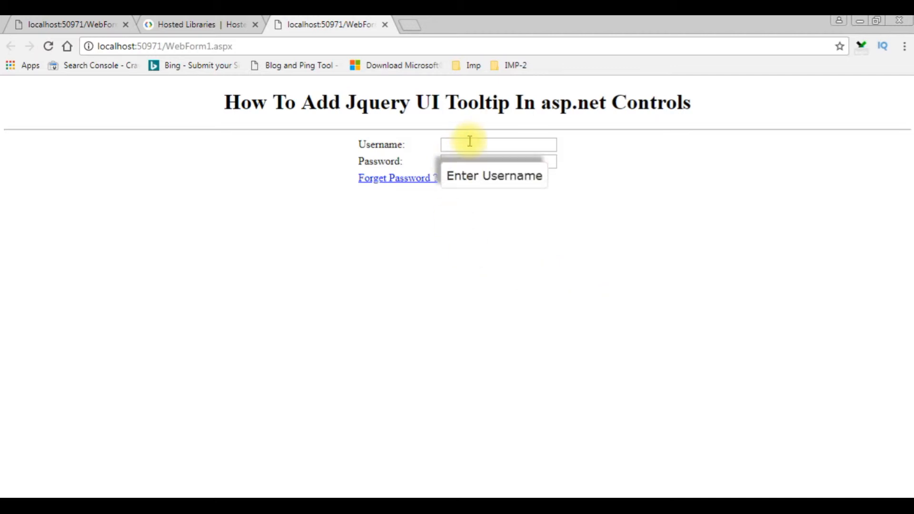
mouse_move(498, 162)
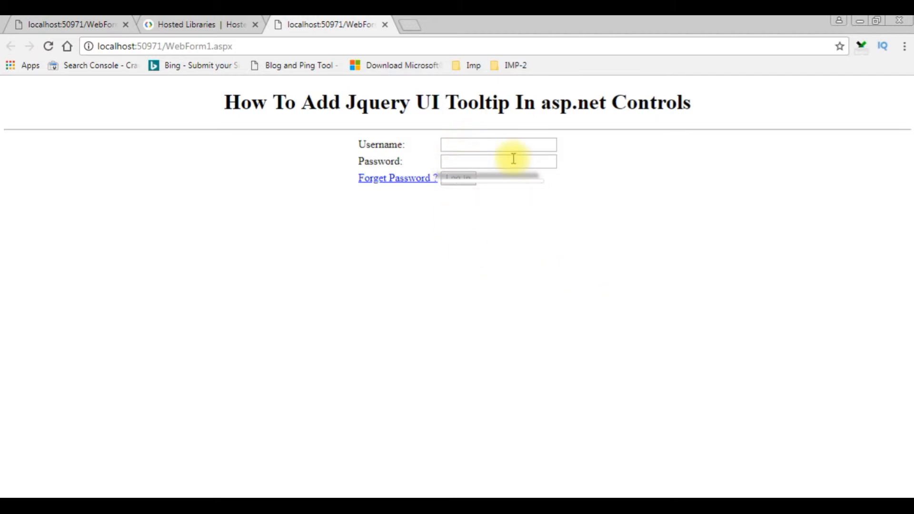
mouse_move(497, 162)
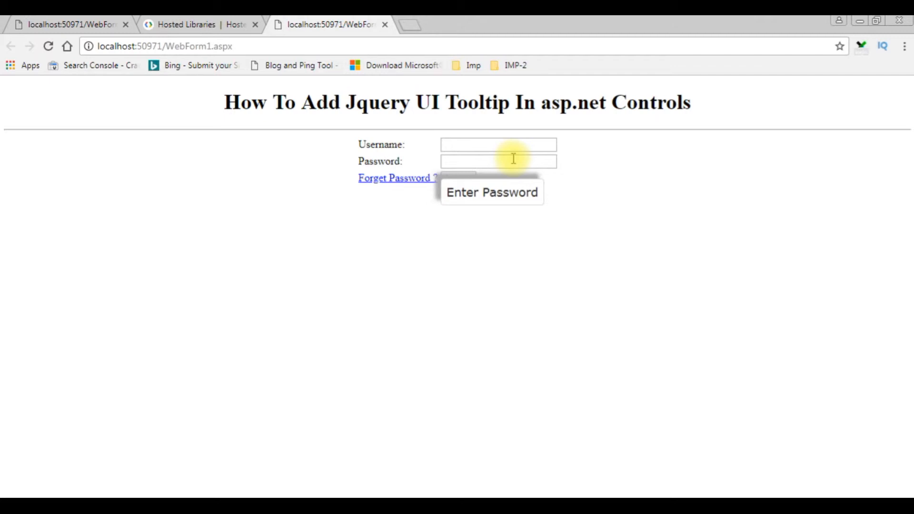
mouse_move(498, 144)
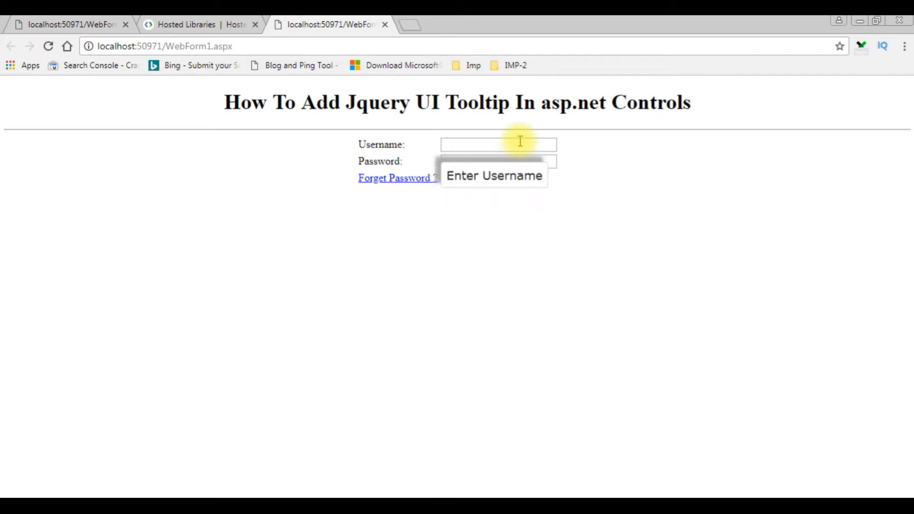
mouse_move(407, 29)
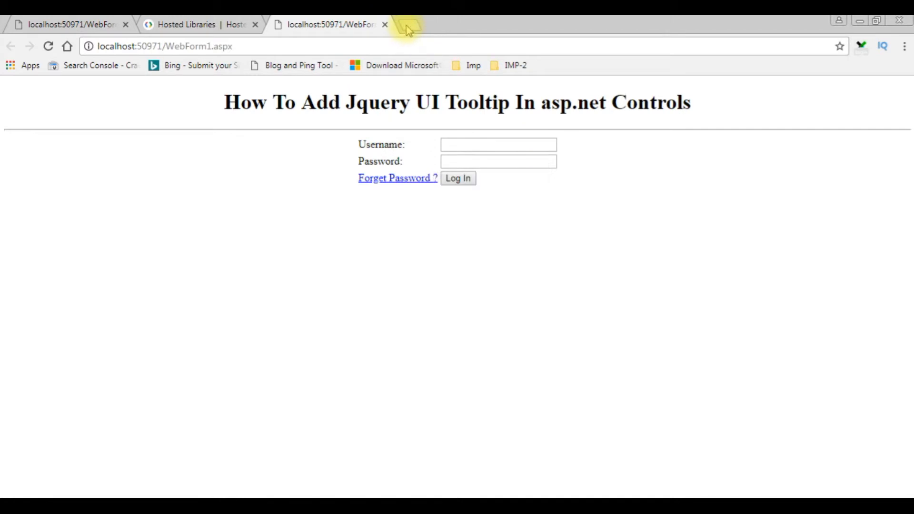
Step: Begin a new-tab search for jQuery UI ASP.NET themes
type("jquery ui aspnet theme")
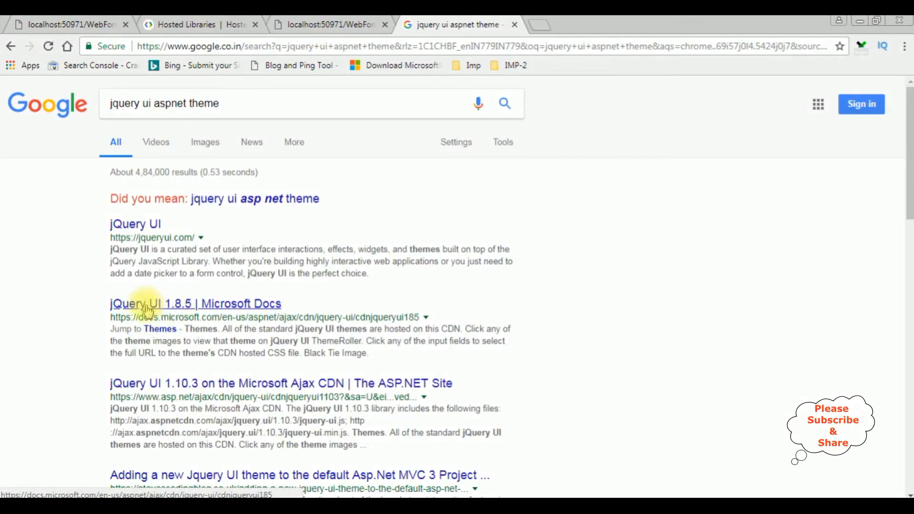
Step: Open the jQuery UI 1.8.5 Microsoft Docs page and scroll to the Swanky-Purse theme link
left_click(194, 302)
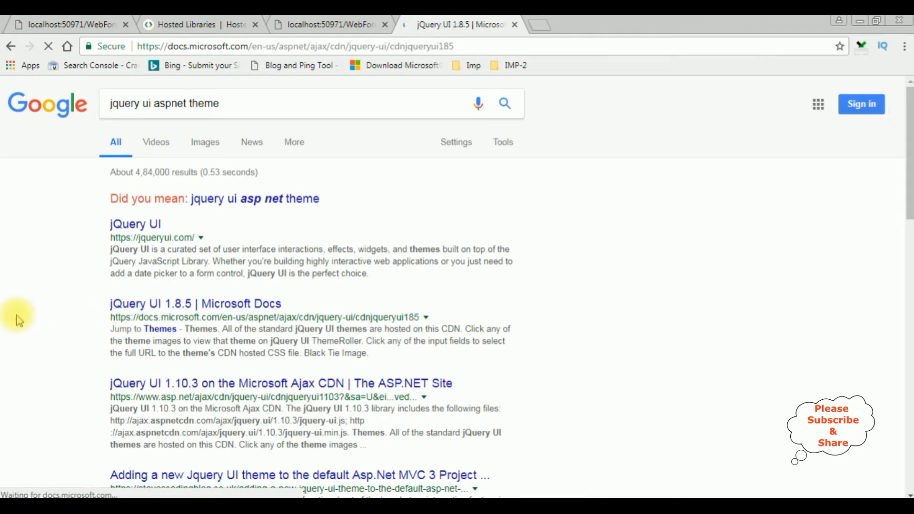
left_click(194, 303)
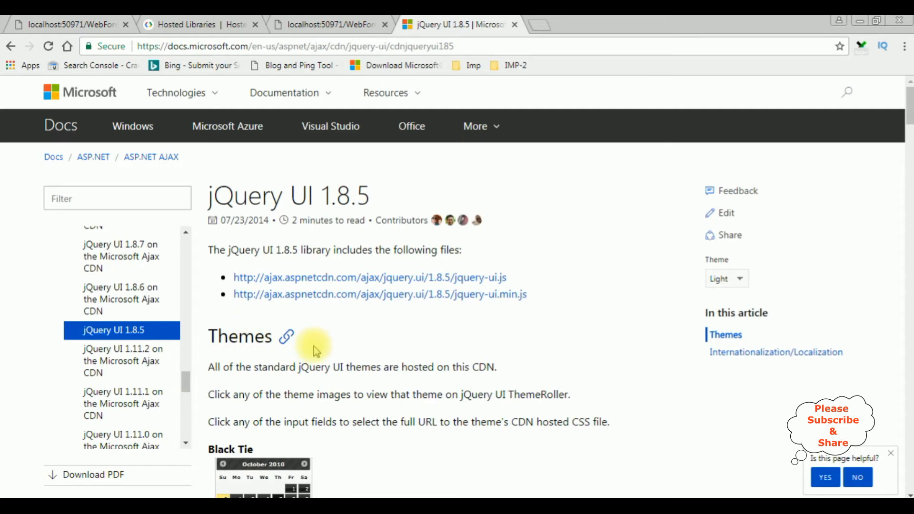
scroll("down", 3)
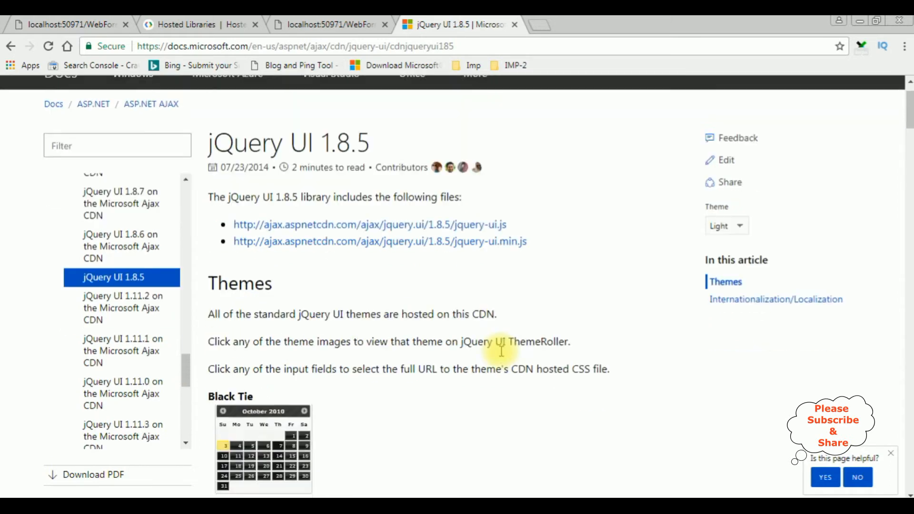
scroll("down", 3)
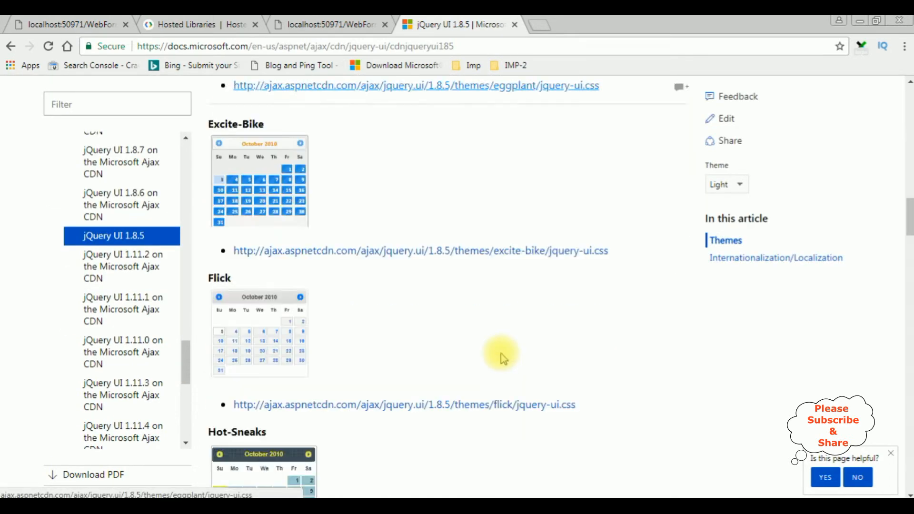
scroll("down", 3)
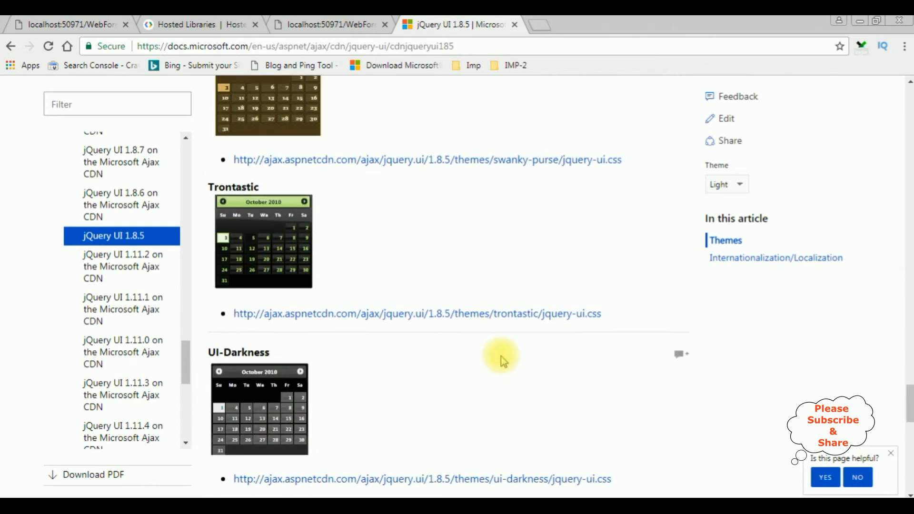
scroll("up", 3)
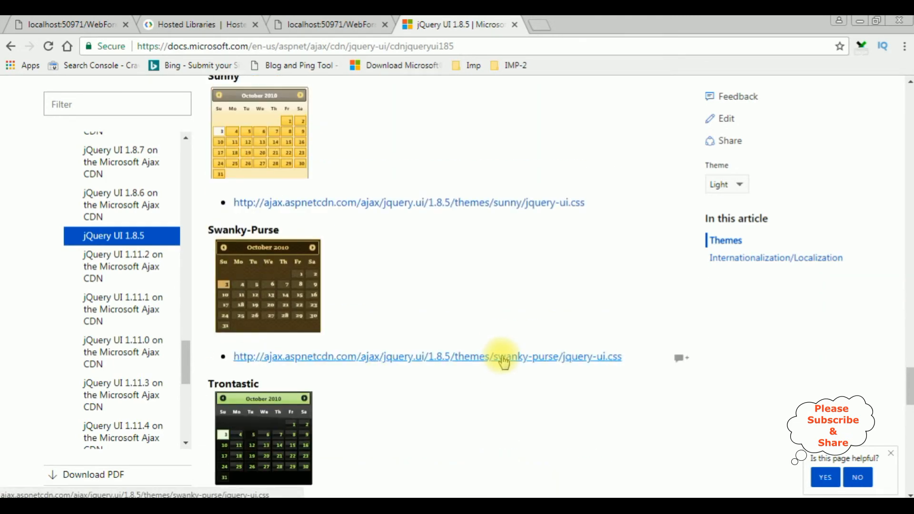
mouse_move(246, 378)
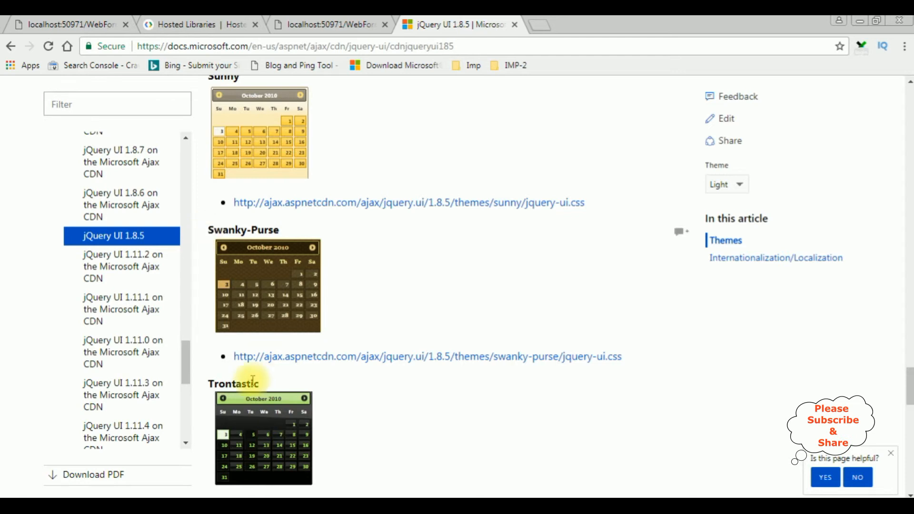
mouse_move(626, 366)
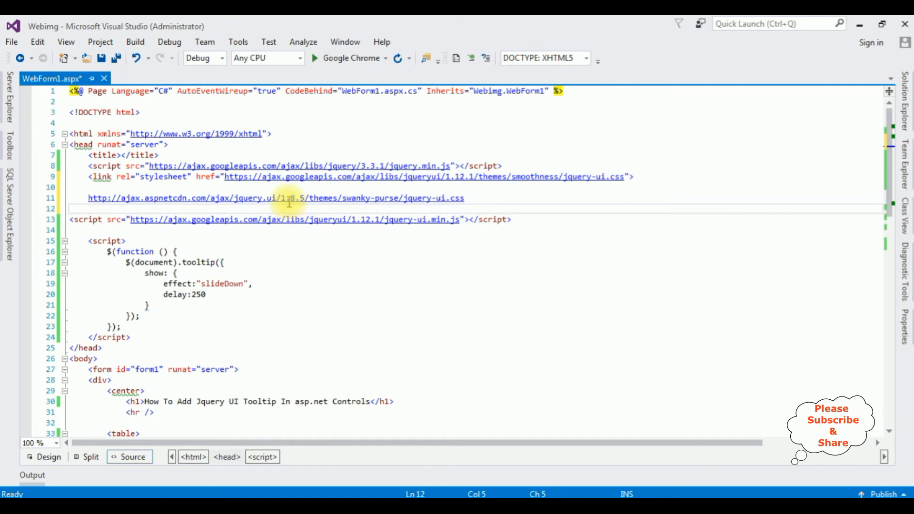
mouse_move(297, 198)
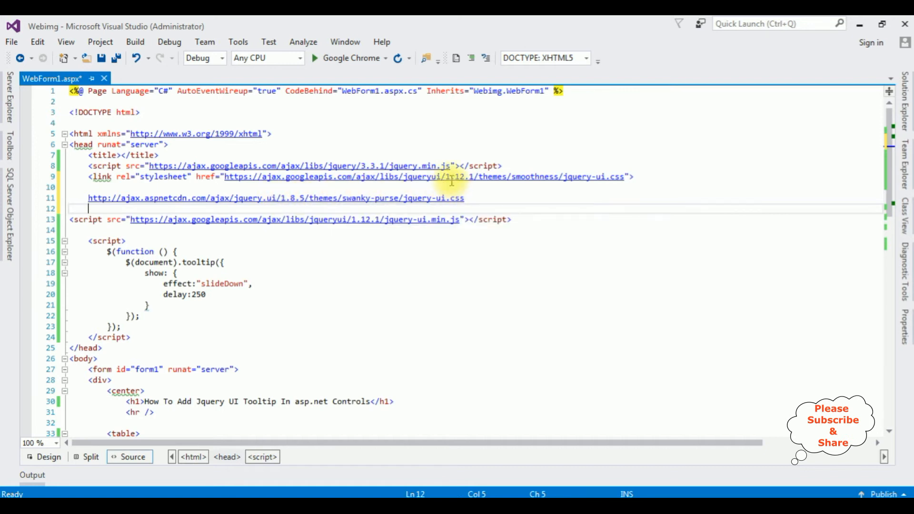
mouse_move(472, 177)
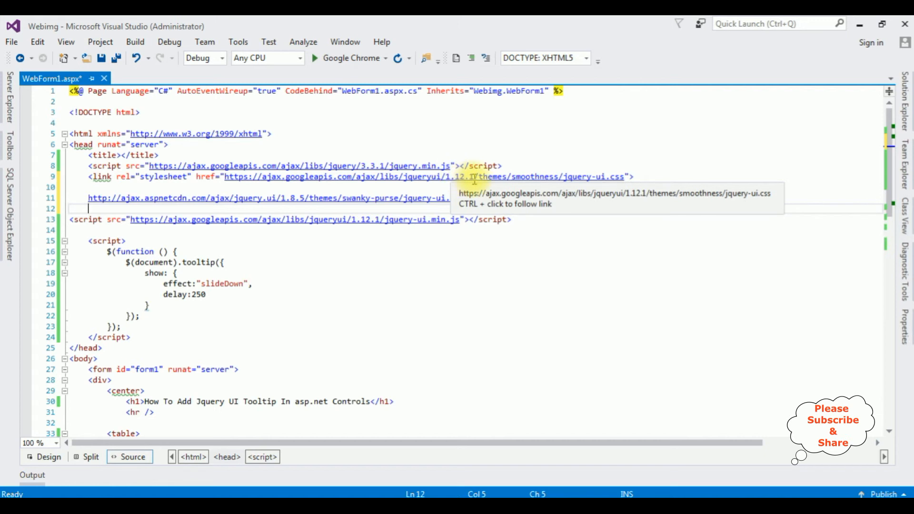
Step: Change the stylesheet theme from smoothness to swanky-purse and remove the leftover pasted URL
left_click(343, 198)
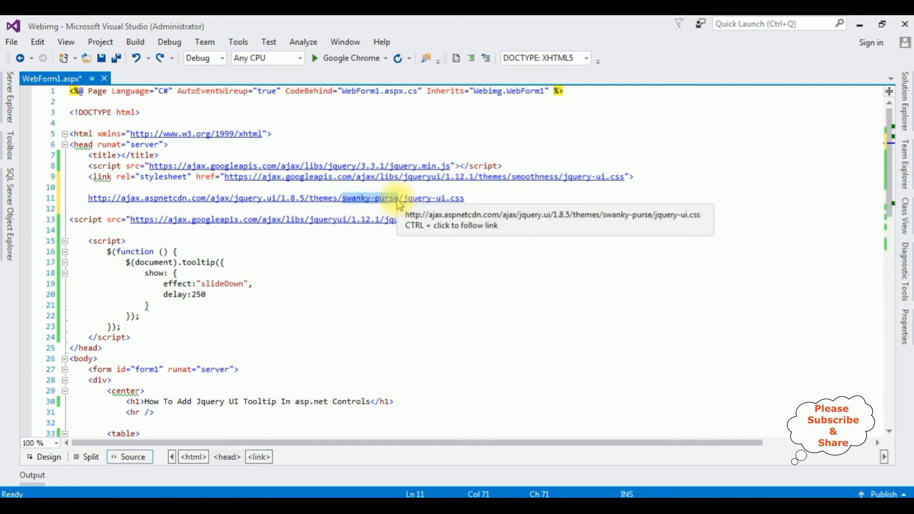
mouse_move(557, 177)
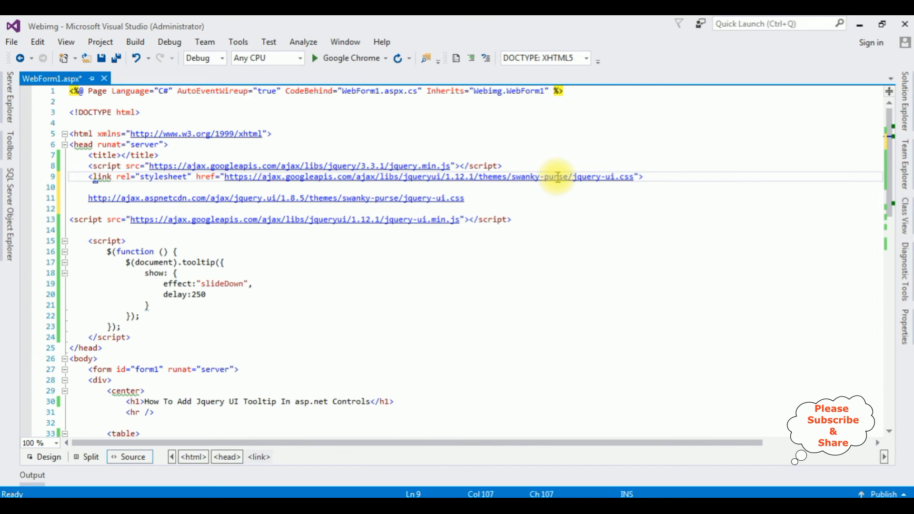
left_click(464, 198)
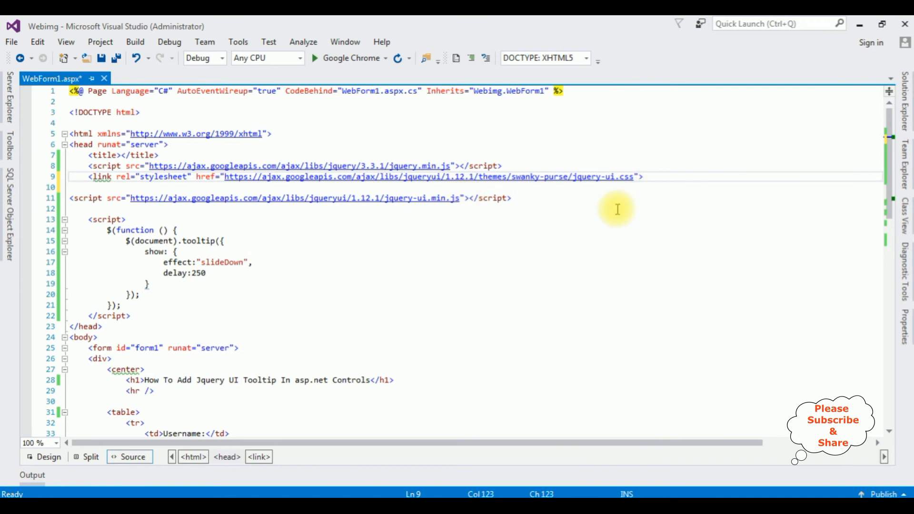
mouse_move(297, 157)
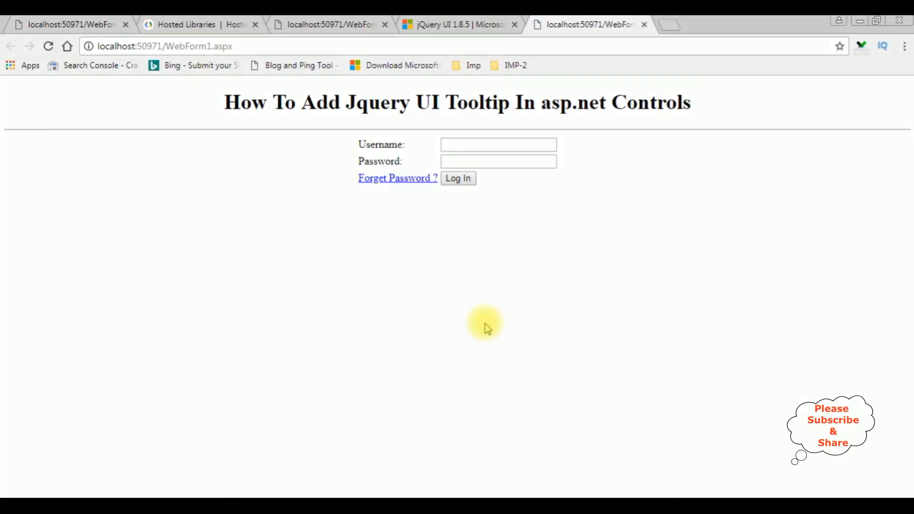
mouse_move(497, 143)
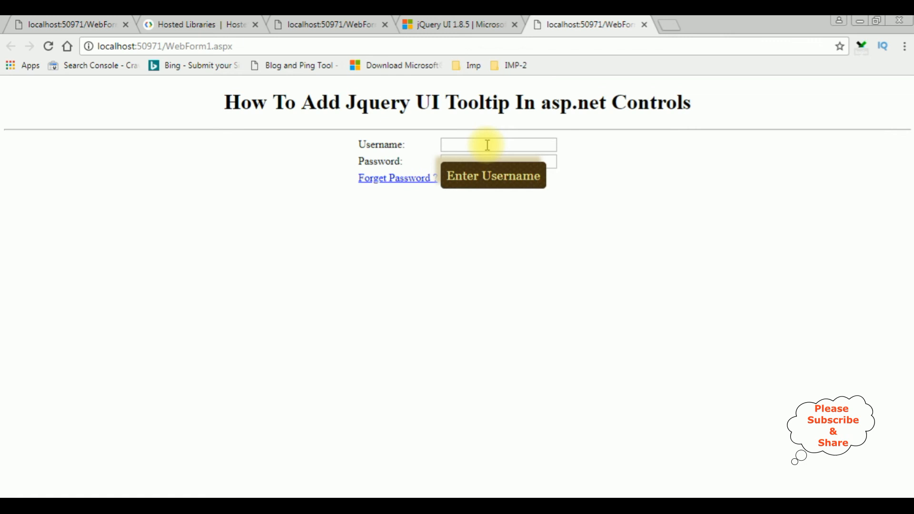
mouse_move(498, 161)
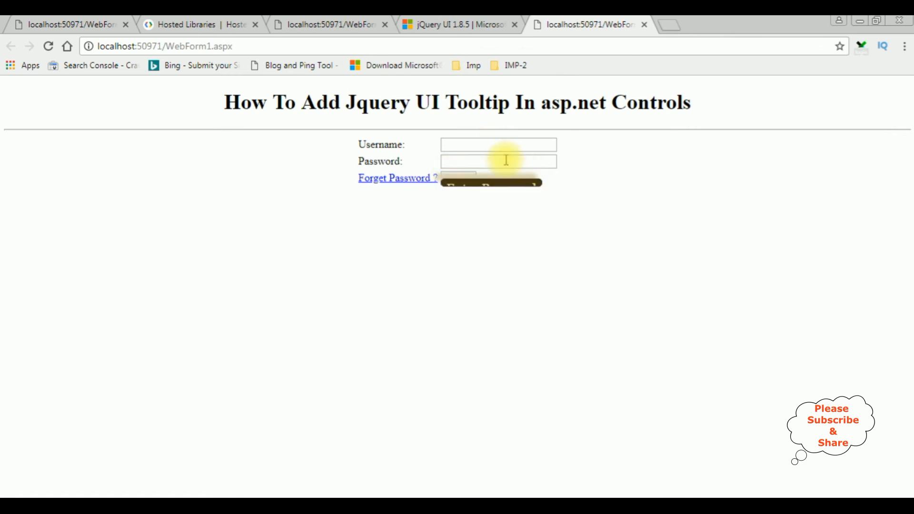